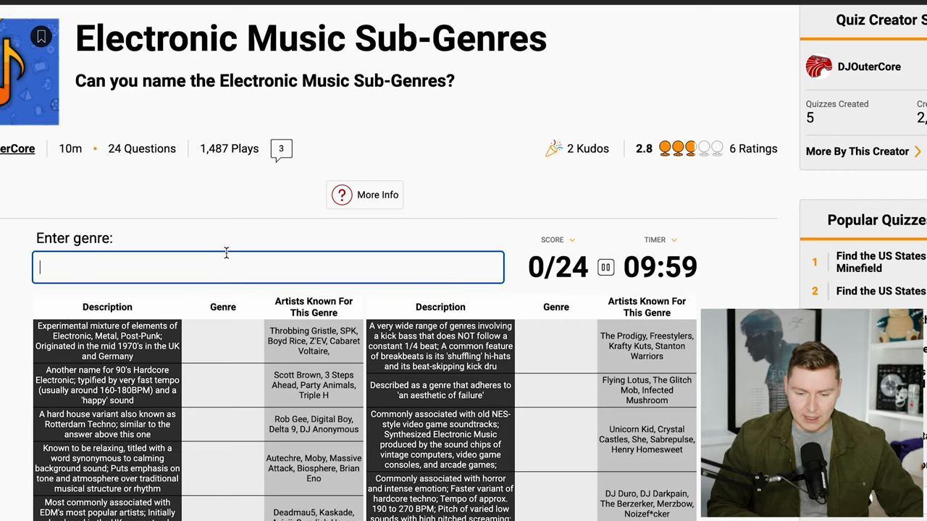
Try 'Expe', then enter Techno for the 1980s Detroit clue
scroll(down, 3)
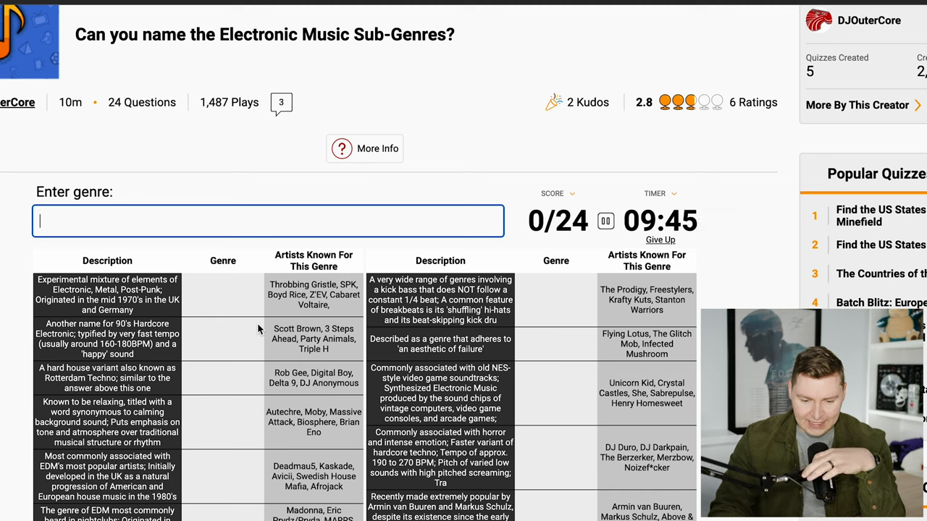
text(Experimenta)
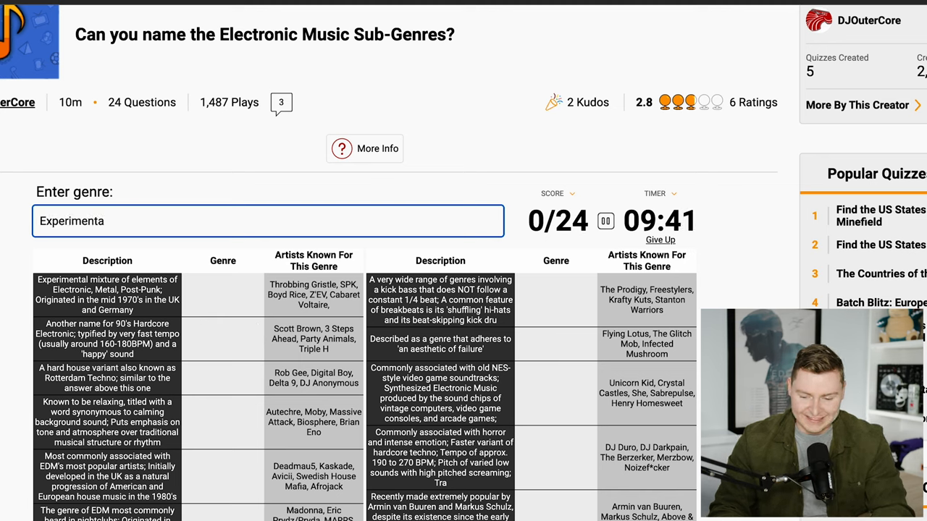
click(268, 221)
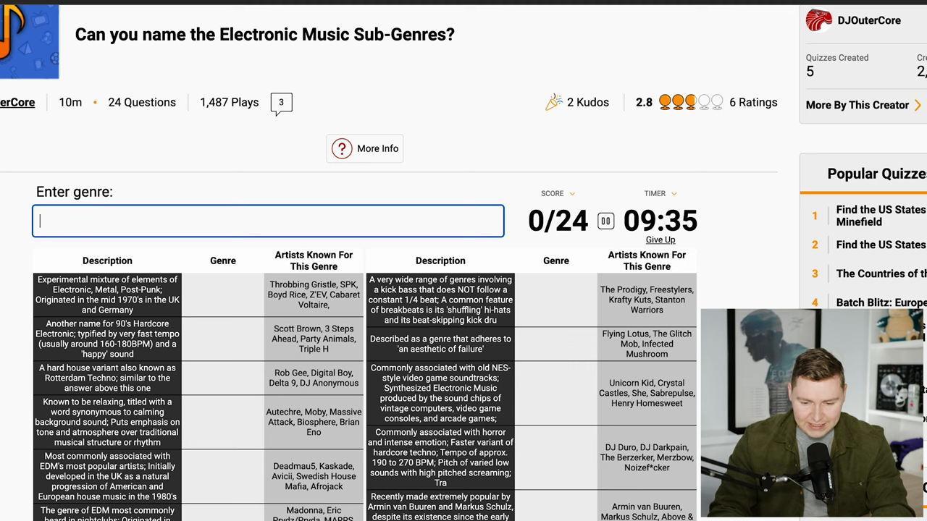
text(T)
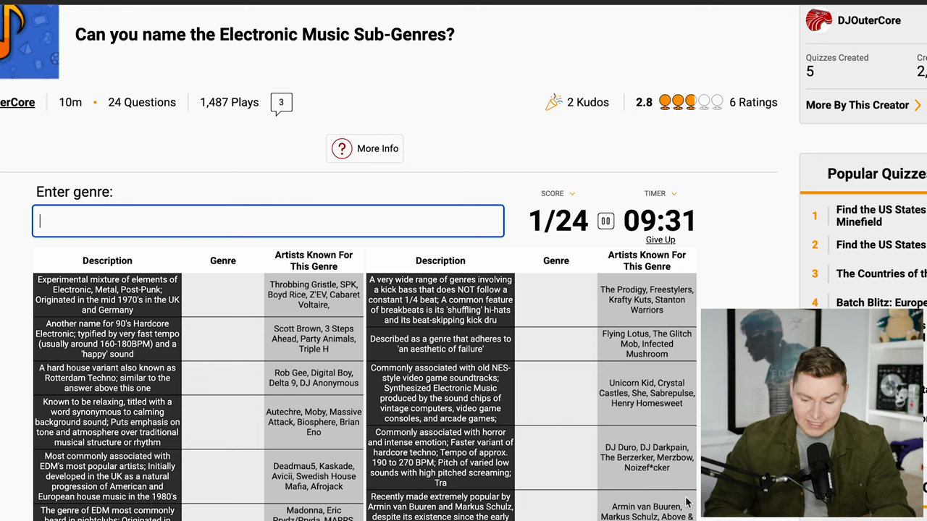
scroll(down, 3)
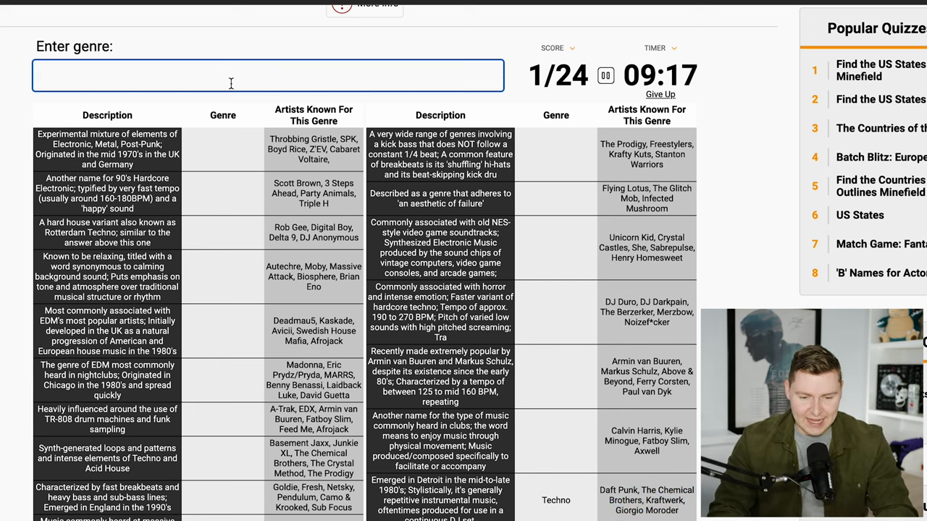
mouse_move(94, 177)
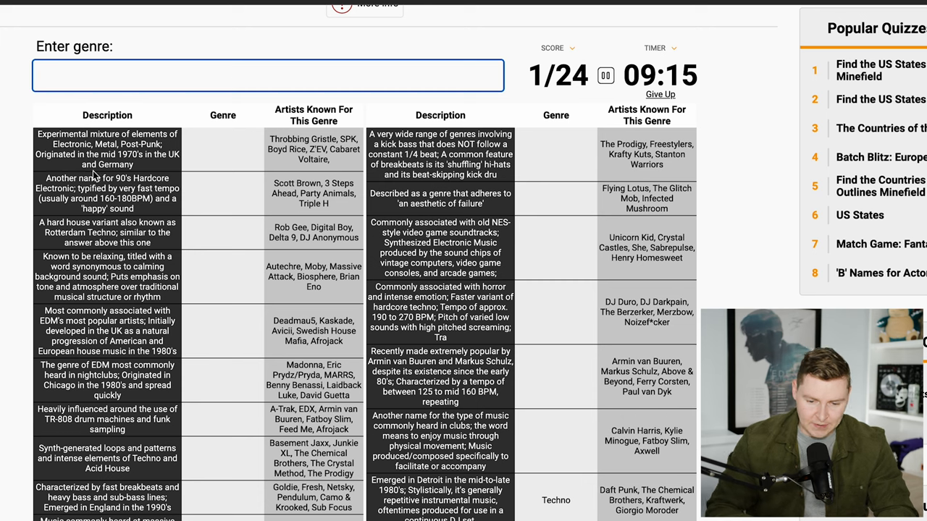
Read the clues and enter Hardstyle and Breakbeat as accepted answers
drag(45, 178, 130, 208)
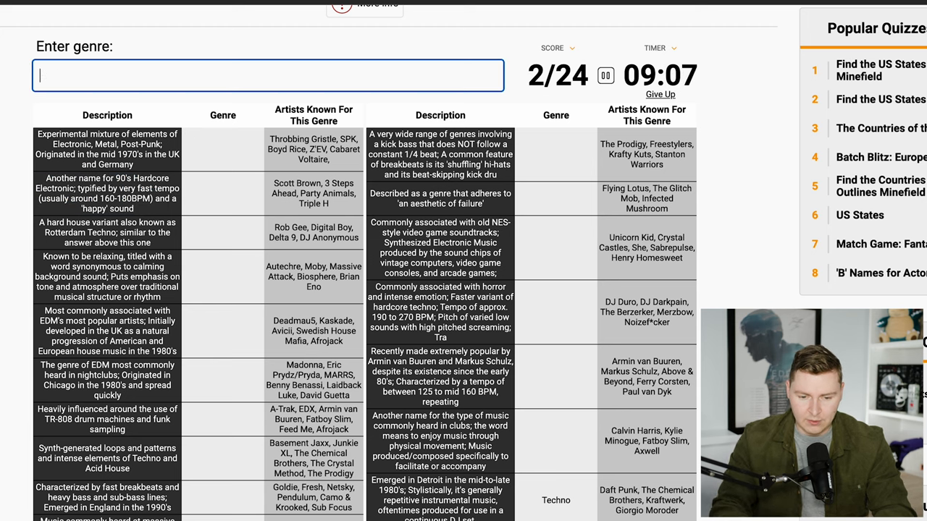
scroll(down, 3)
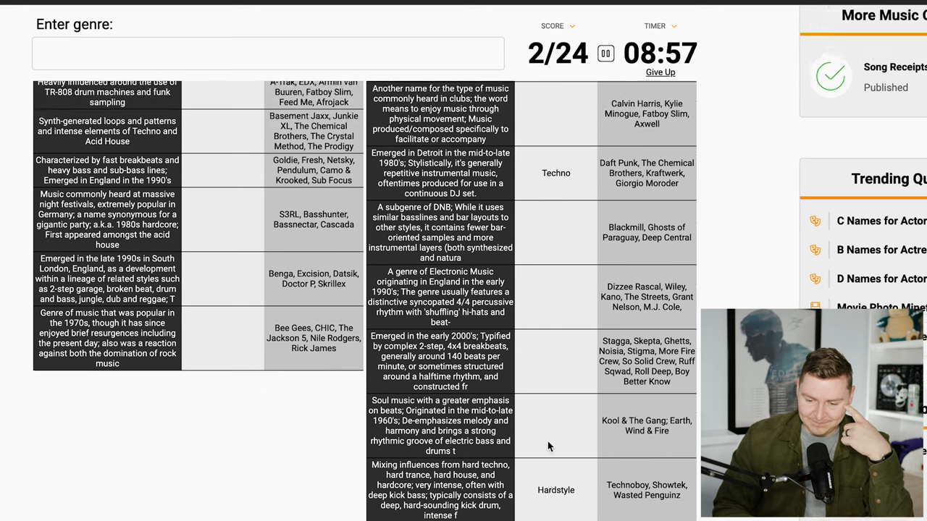
scroll(down, 3)
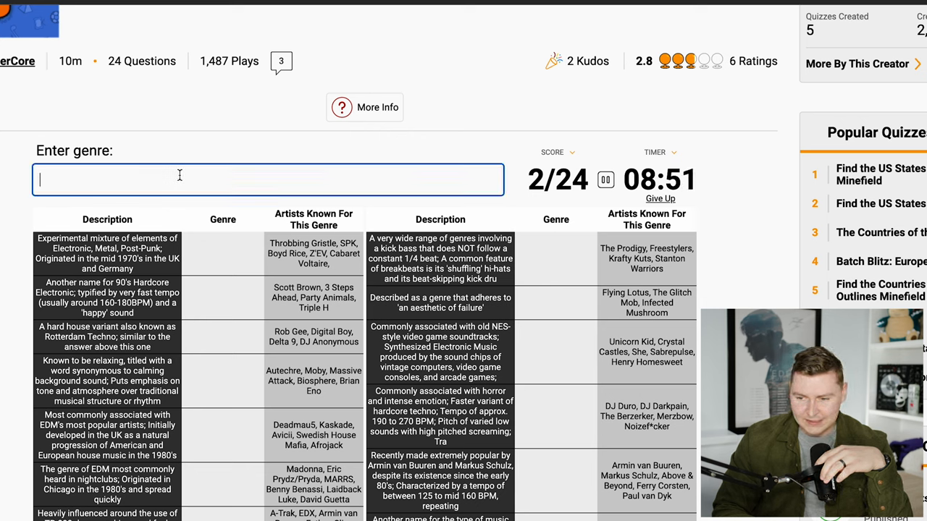
text(Break)
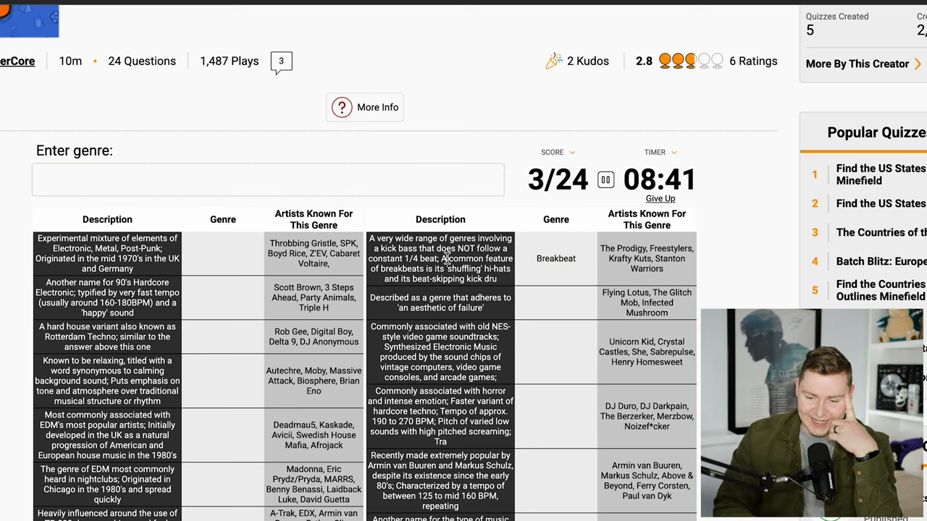
drag(413, 259, 492, 278)
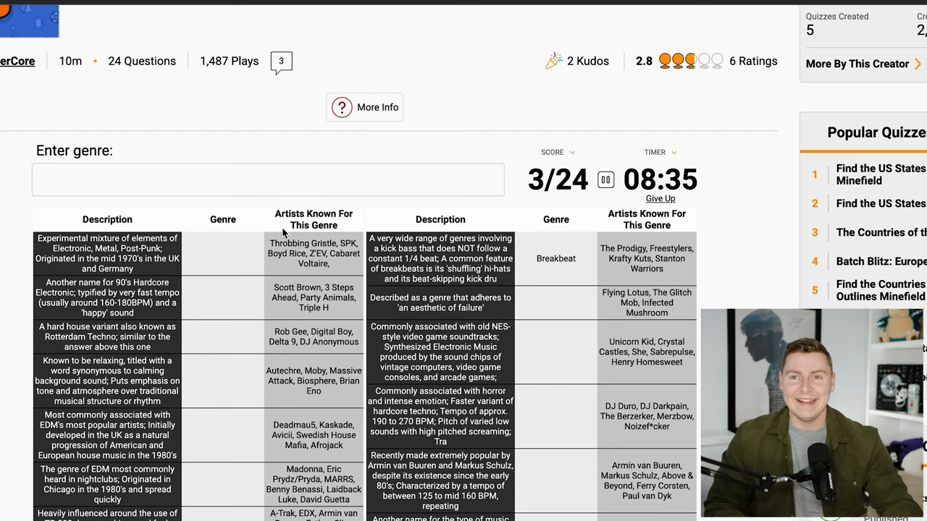
click(268, 179)
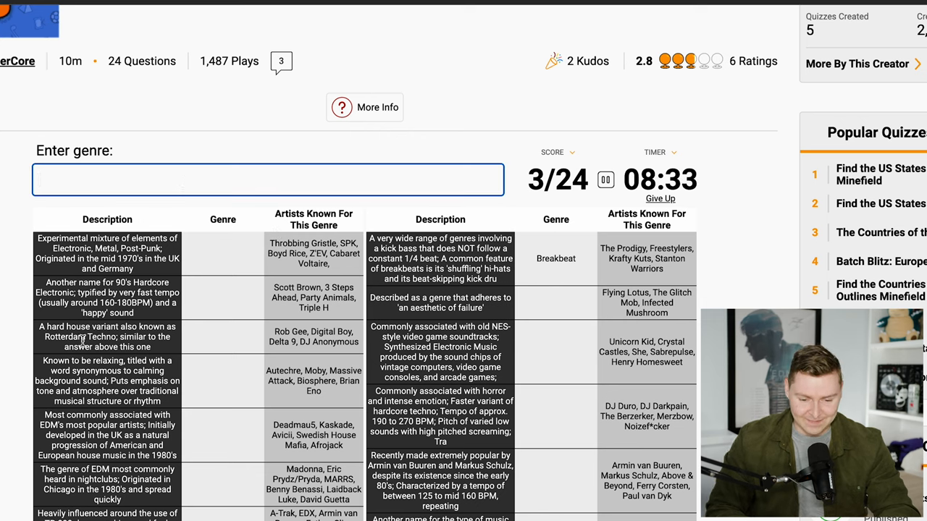
Try and clear 'Bass', then enter Liquid Funk for the DNB subgenre clue
drag(40, 326, 152, 347)
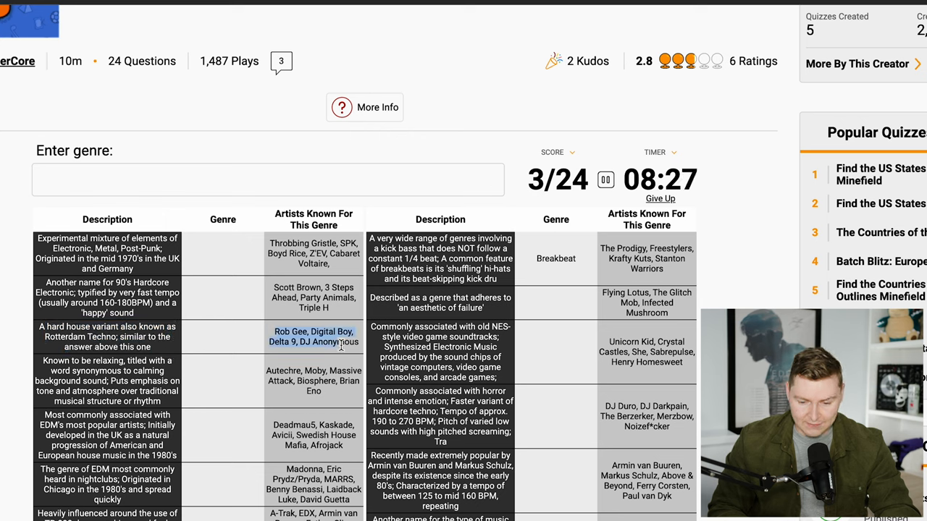
text(Bass)
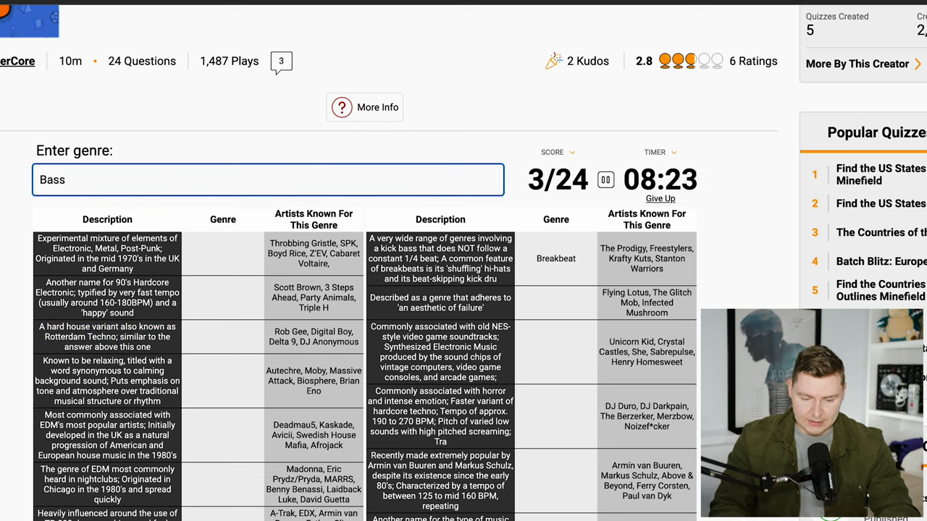
key(ctrl+a)
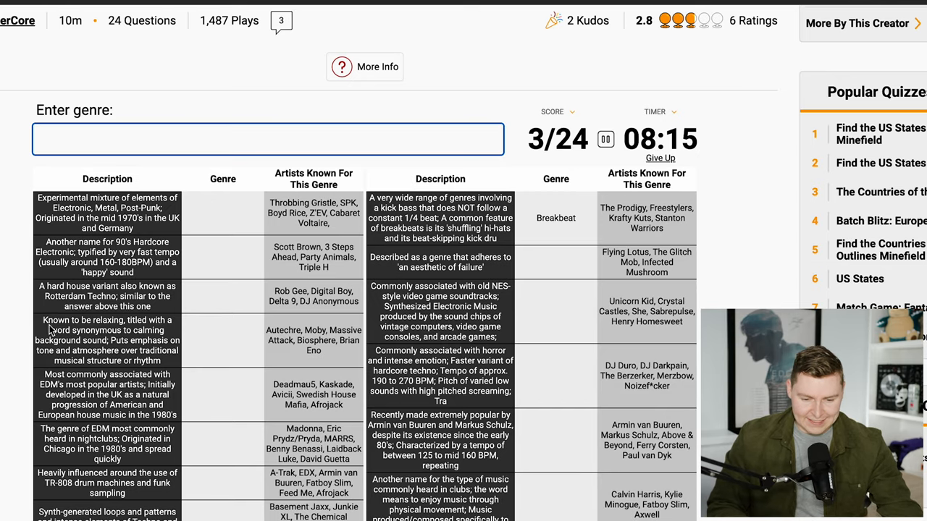
drag(44, 320, 174, 351)
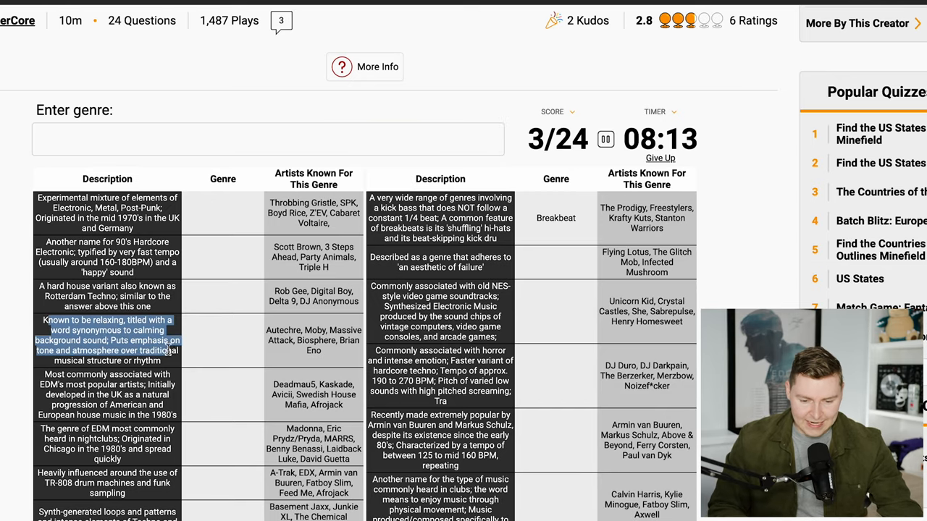
mouse_move(184, 121)
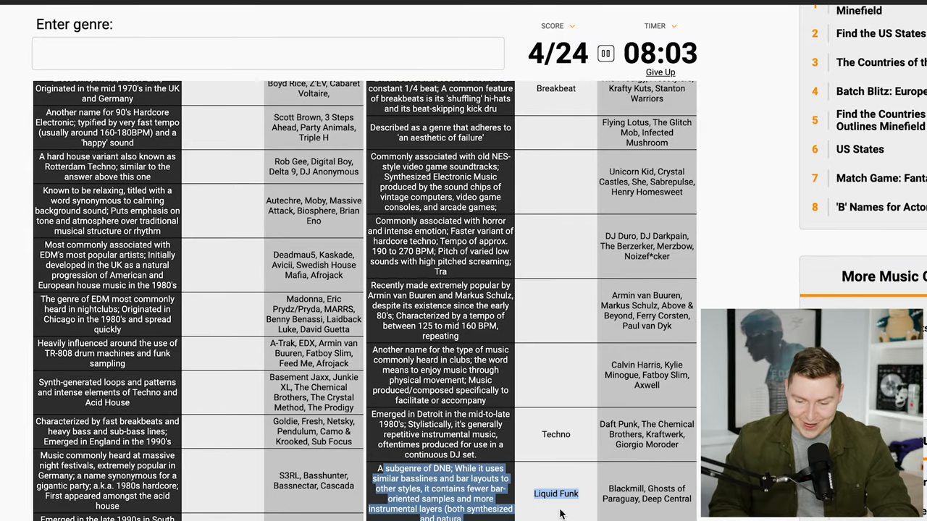
mouse_move(587, 459)
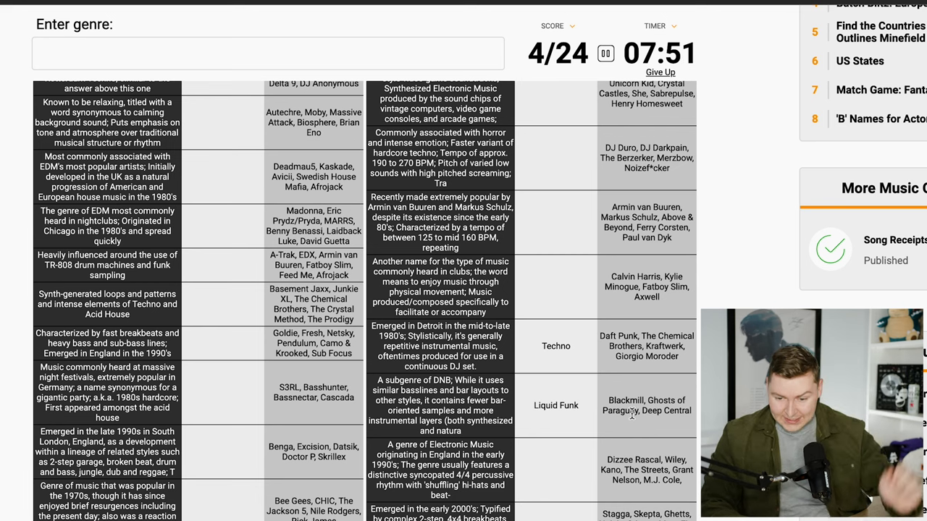
click(267, 53)
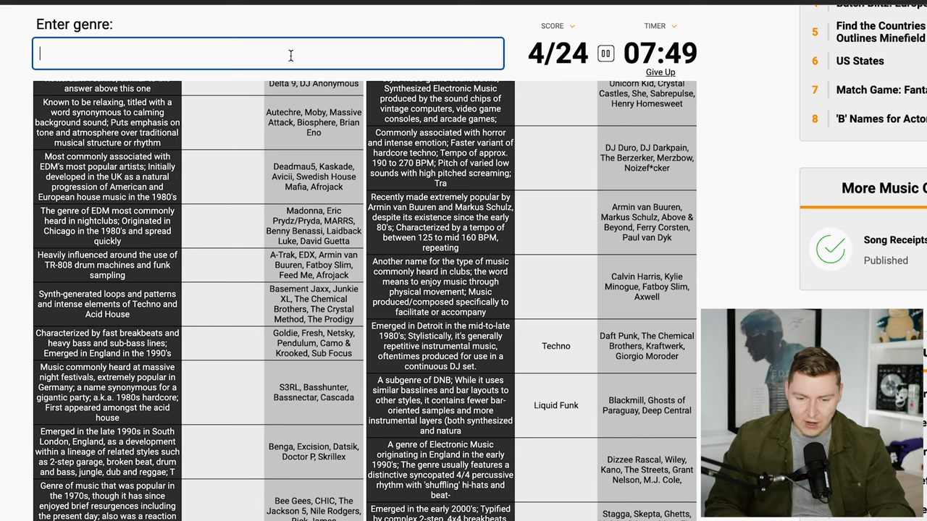
text(Chil)
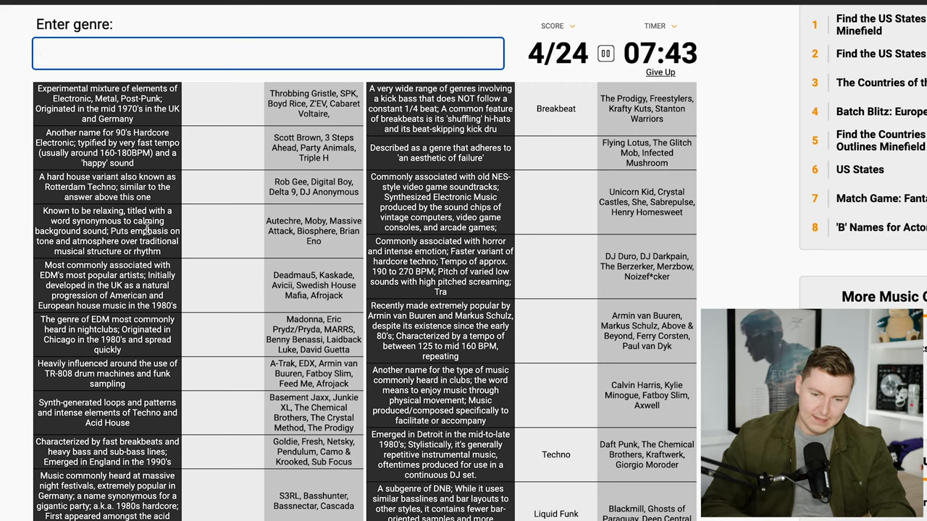
Enter Progressive House for the popular EDM artists clue
scroll(down, 3)
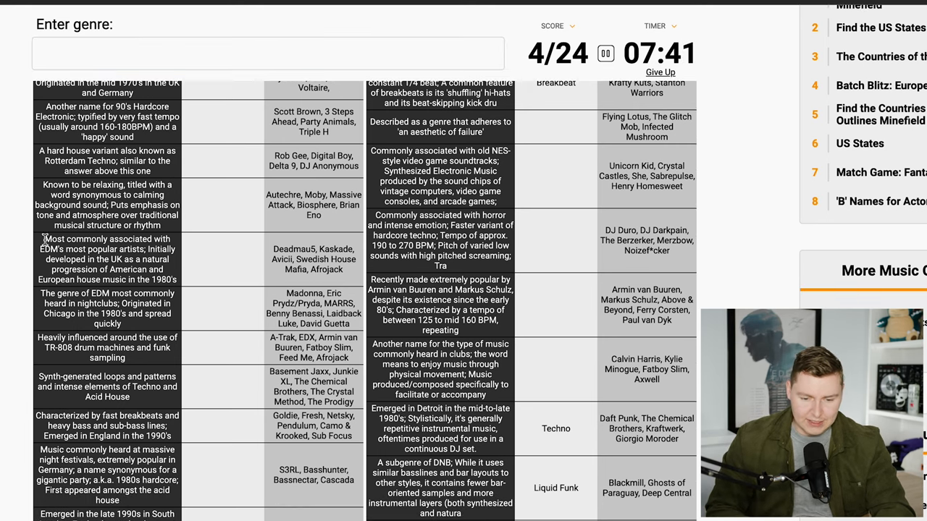
drag(45, 239, 155, 259)
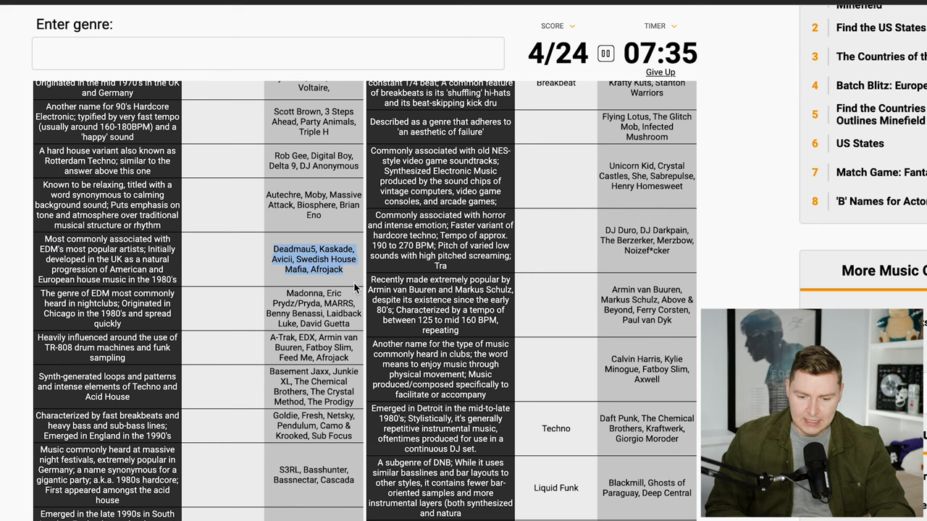
text(Progressiv)
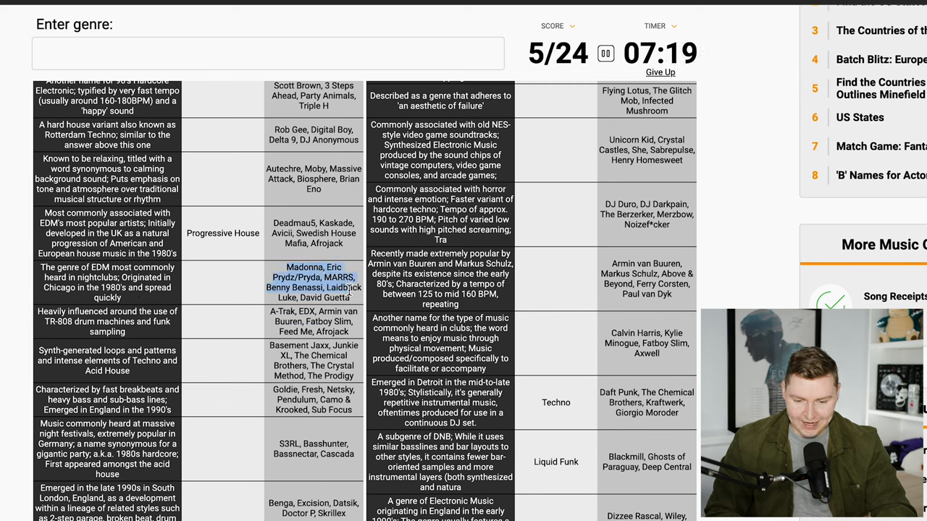
Try Deep House, 'Gra', Commercial House and Club House, then get Garage accepted
click(268, 52)
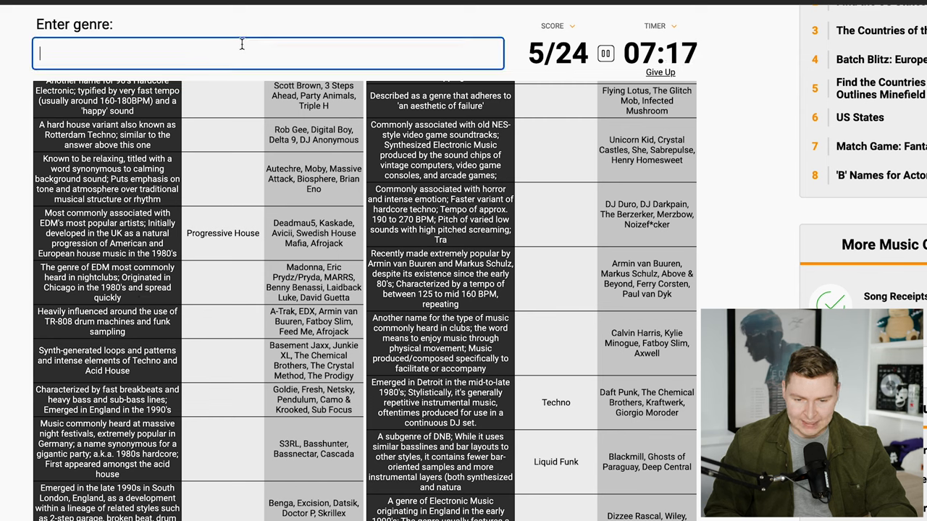
text(Deep House)
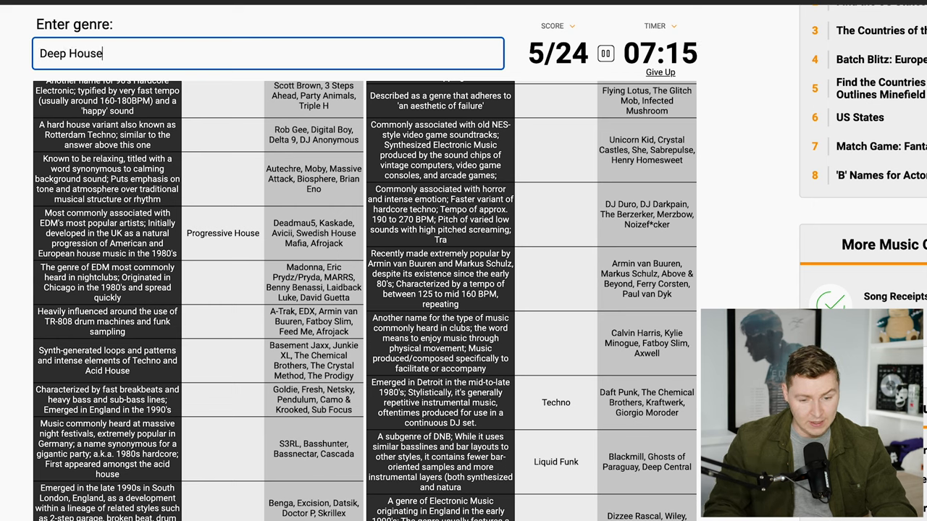
text(Gra)
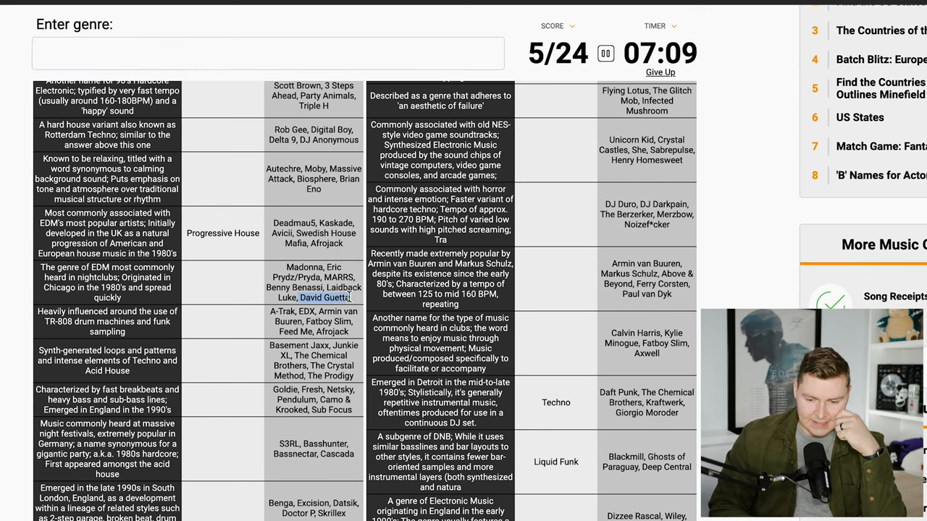
click(268, 53)
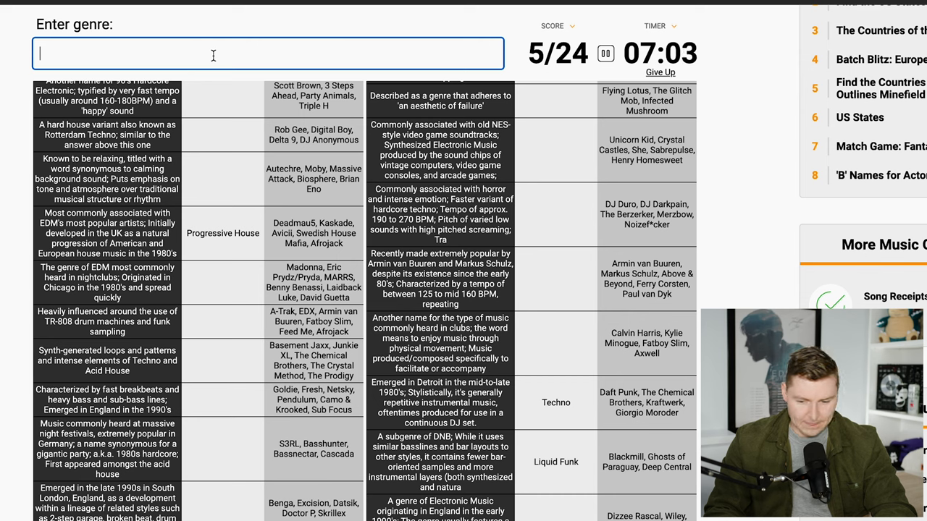
text(Commercial H)
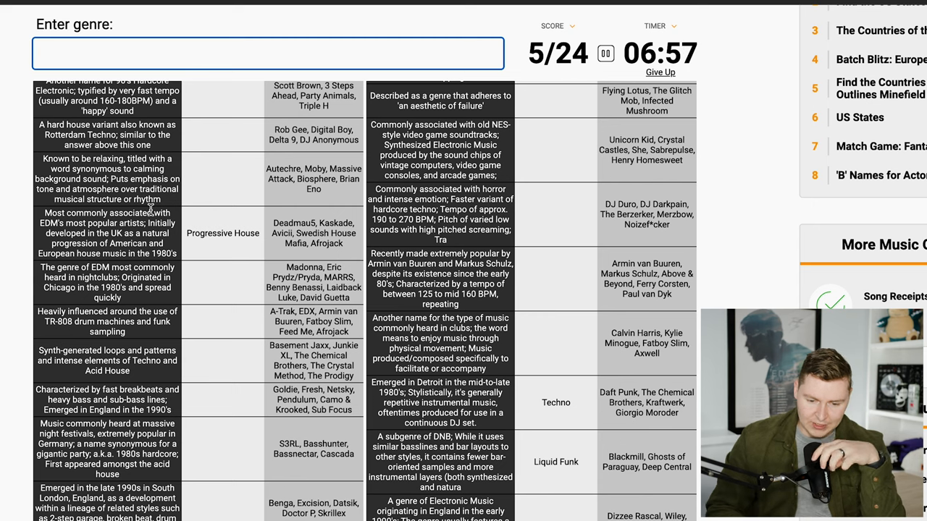
text(Club h)
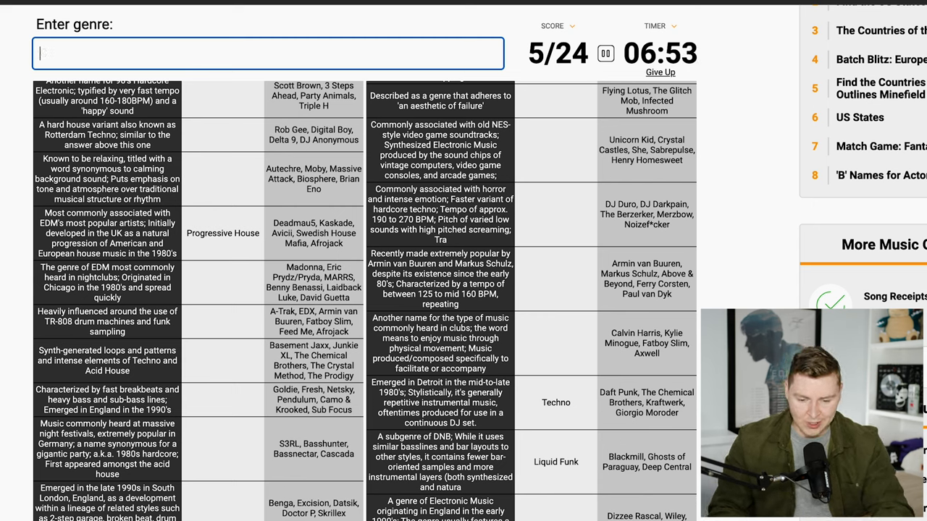
text(Garage)
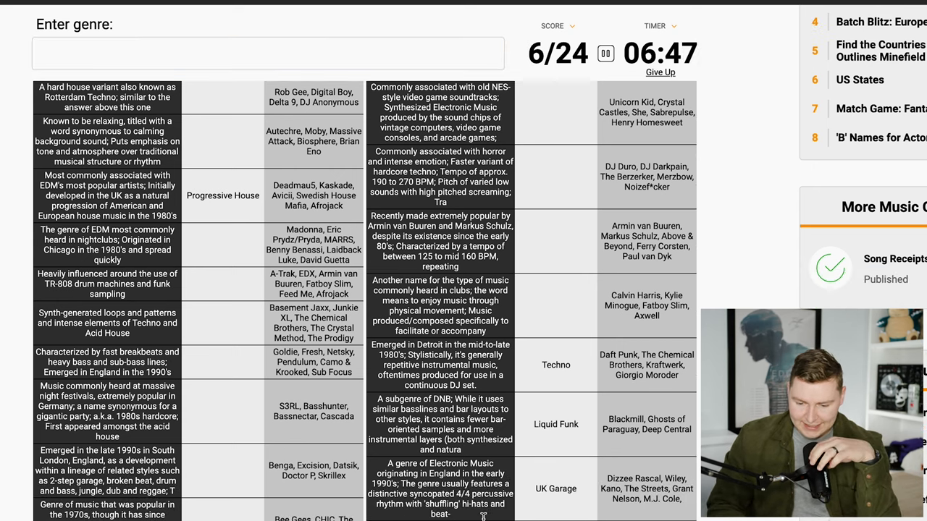
scroll(down, 3)
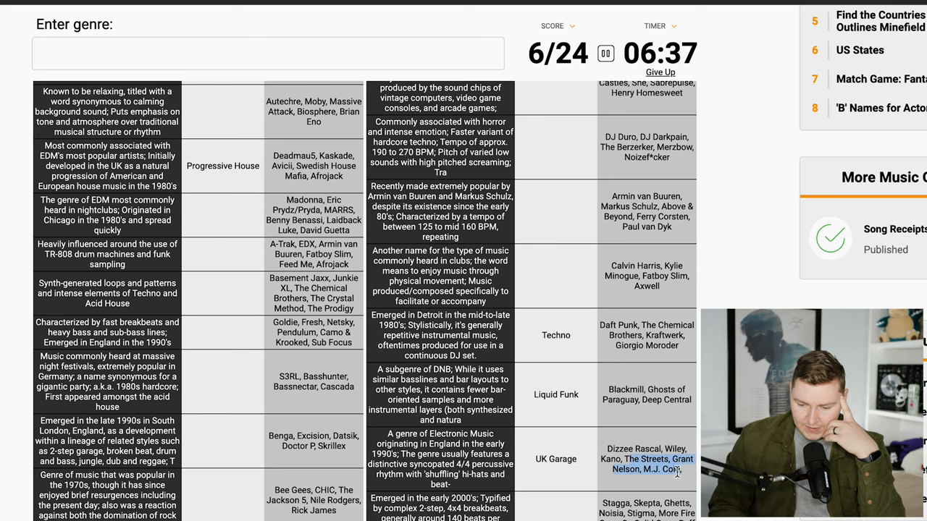
scroll(down, 3)
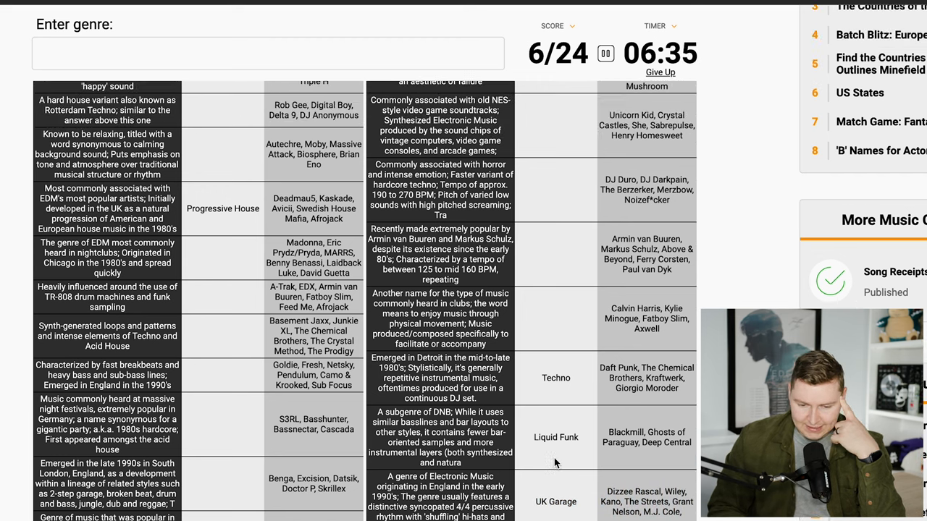
click(268, 53)
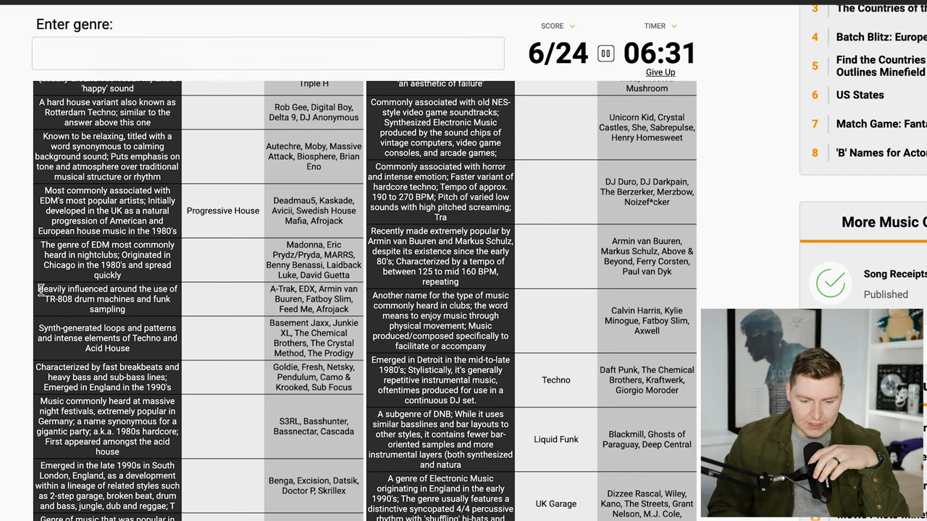
drag(42, 289, 152, 310)
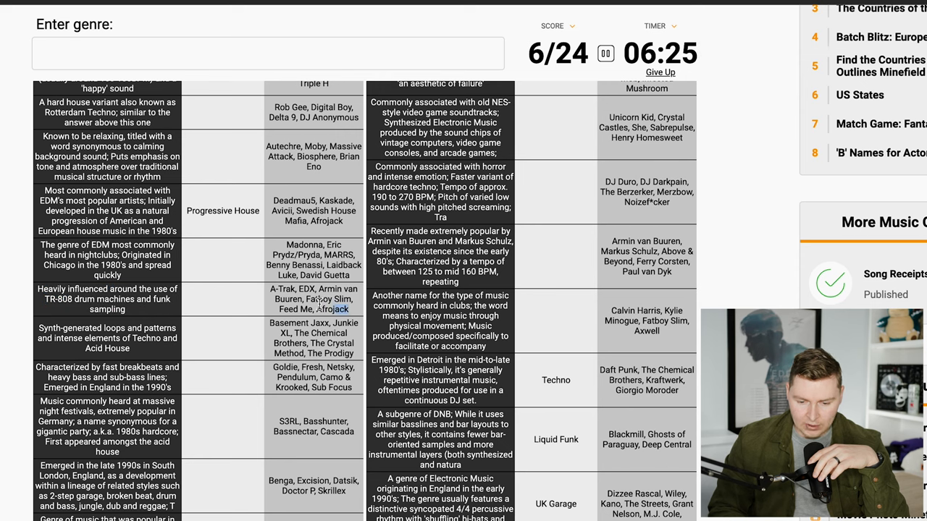
click(268, 53)
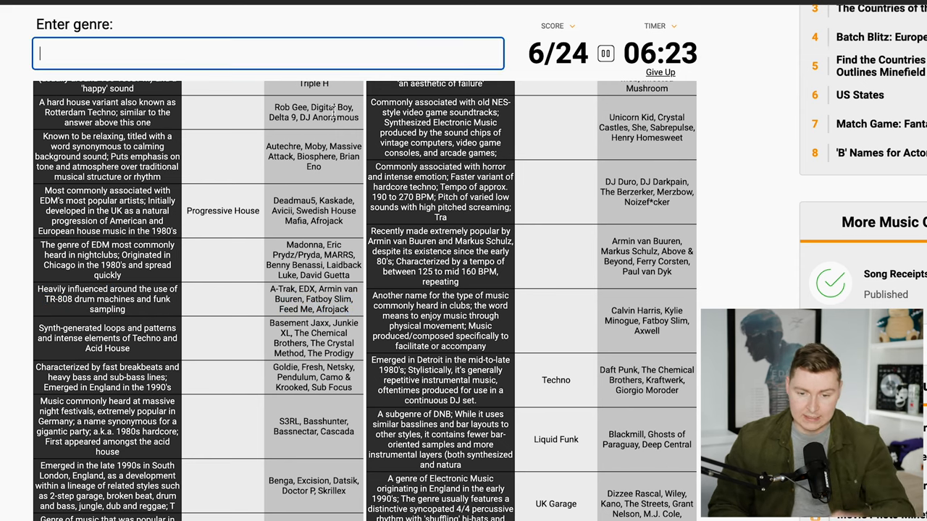
text(H)
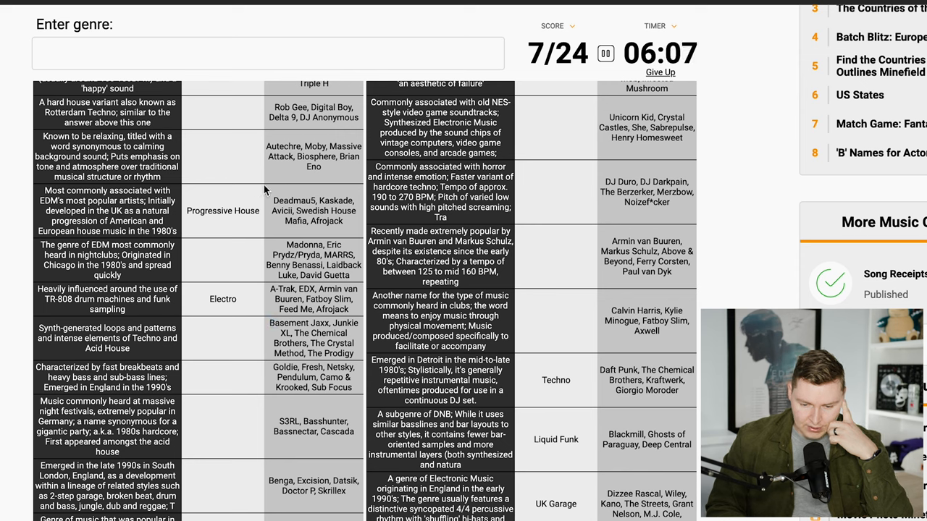
Try 'Complex', then enter Drum & Bass for the fast-breakbeats clue
click(268, 53)
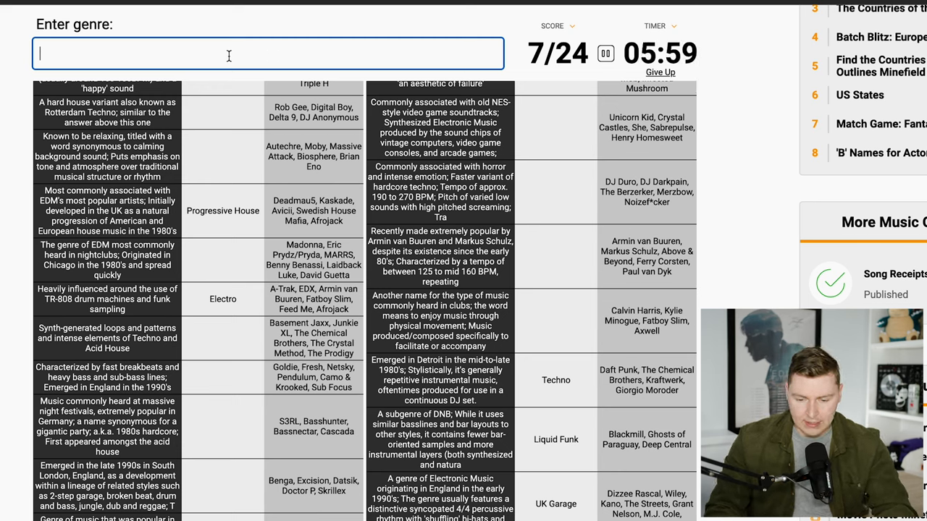
text(Complex)
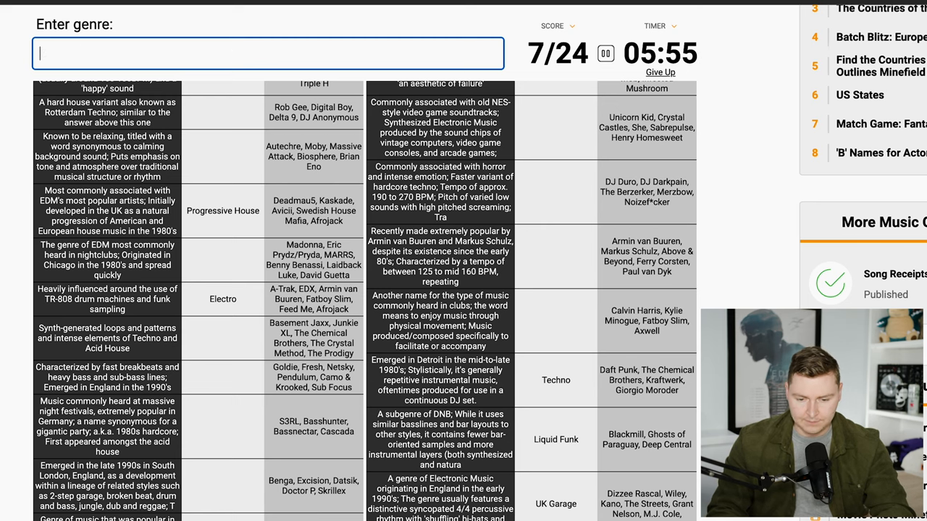
scroll(down, 3)
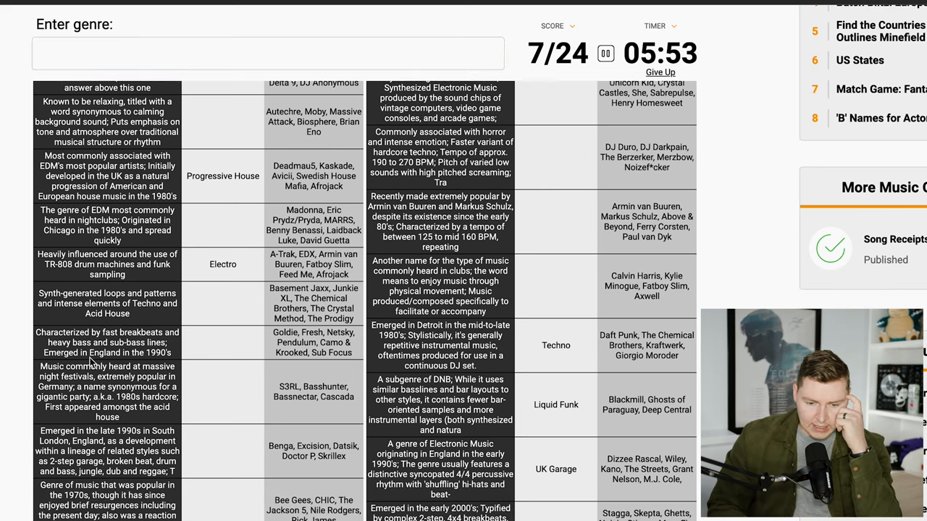
drag(36, 333, 174, 355)
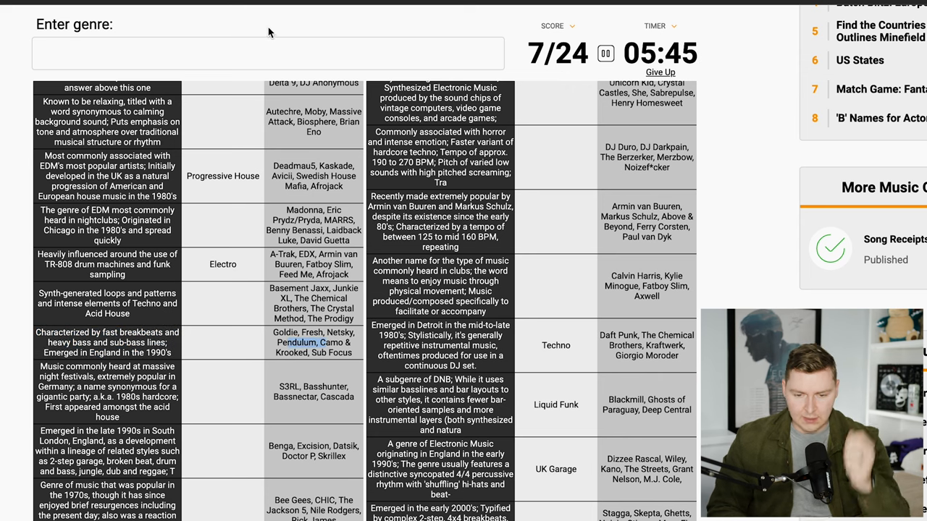
text(Drum)
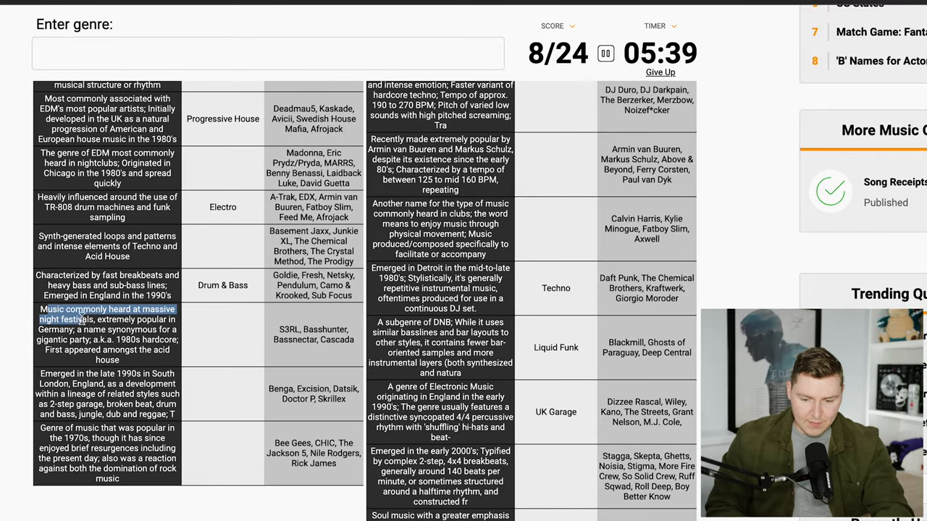
Read the night-festival clue and try Trap, Hybrid Trap, Bass House and Big Room
drag(76, 309, 131, 354)
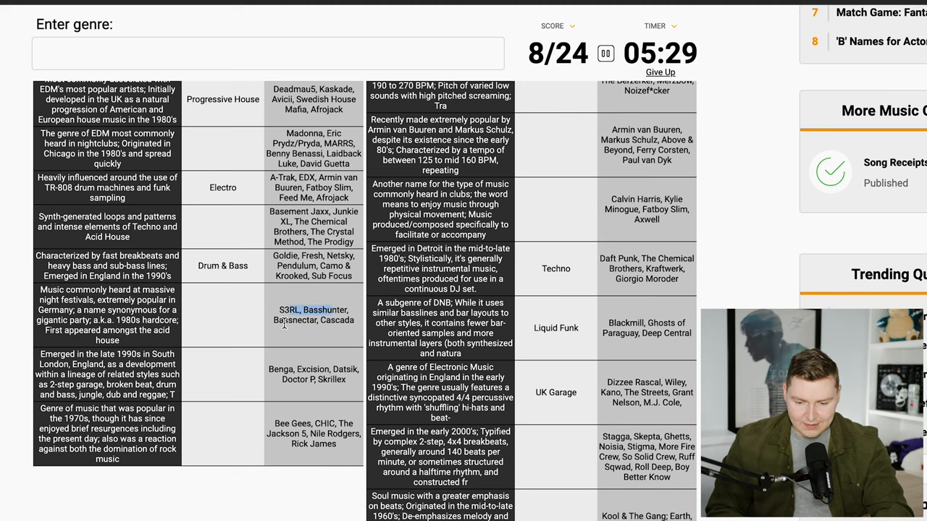
text(Trap)
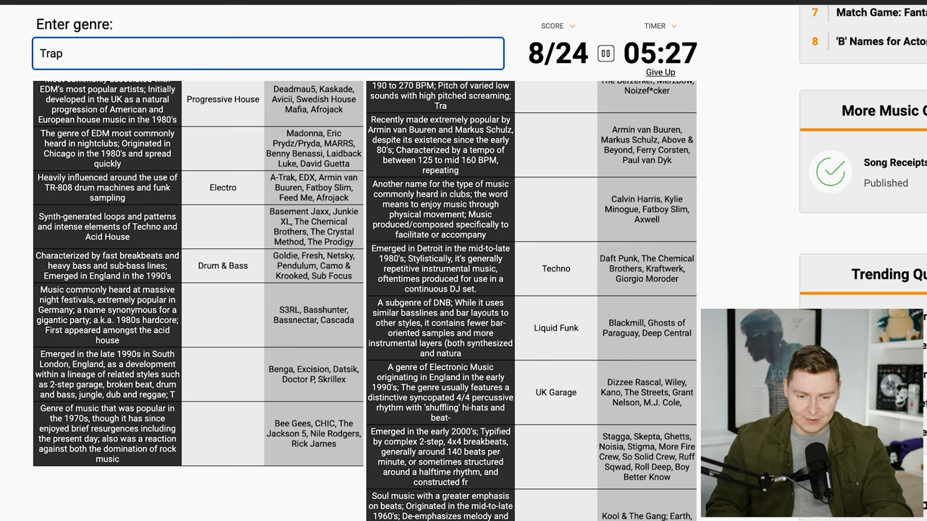
text(Hybrid T)
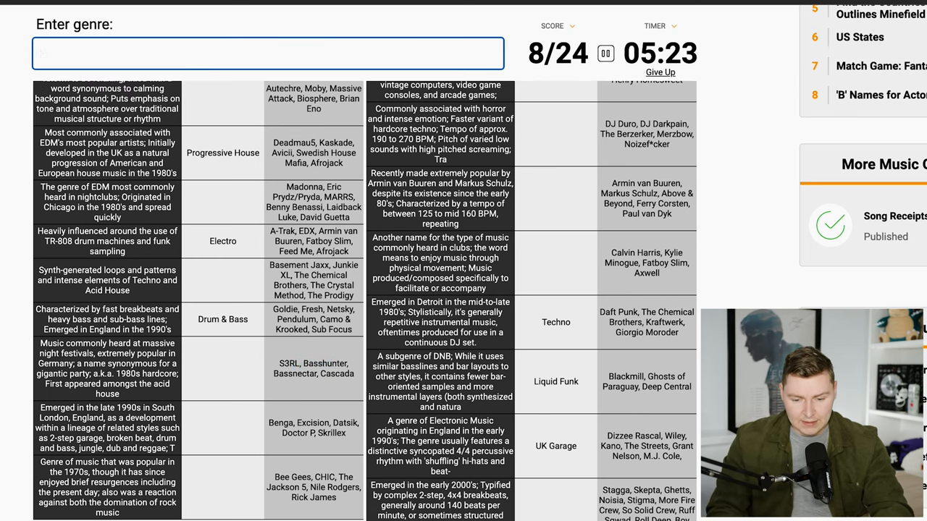
text(Bass Hous)
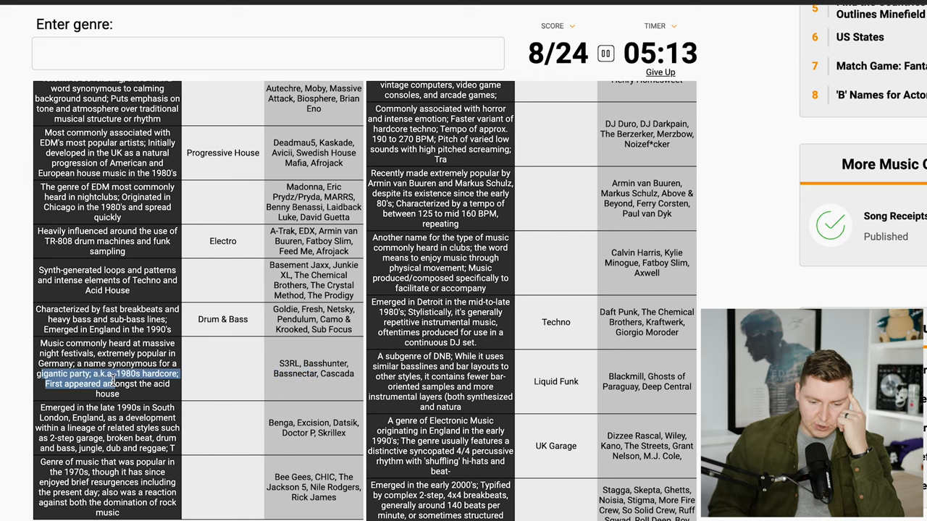
text(Big Room)
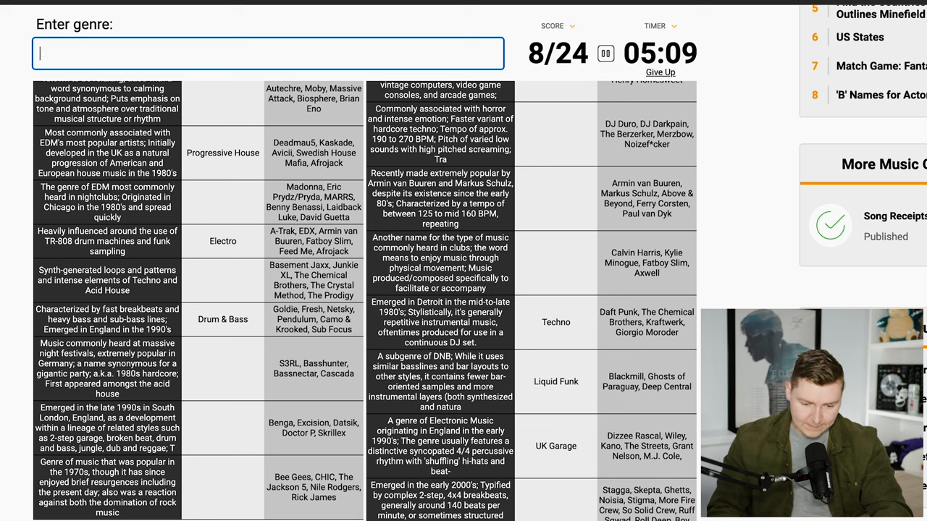
Enter Dubstep for the late-1990s South London clue
scroll(down, 3)
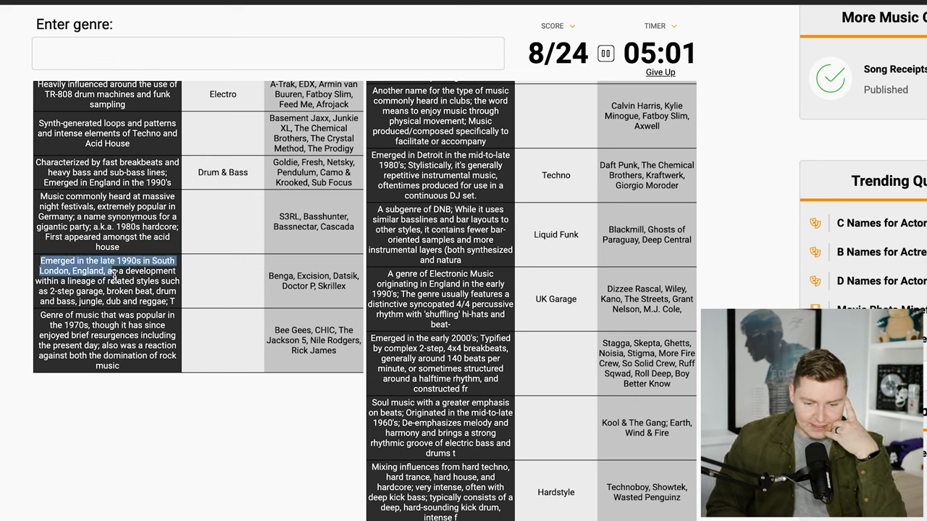
drag(109, 272, 174, 302)
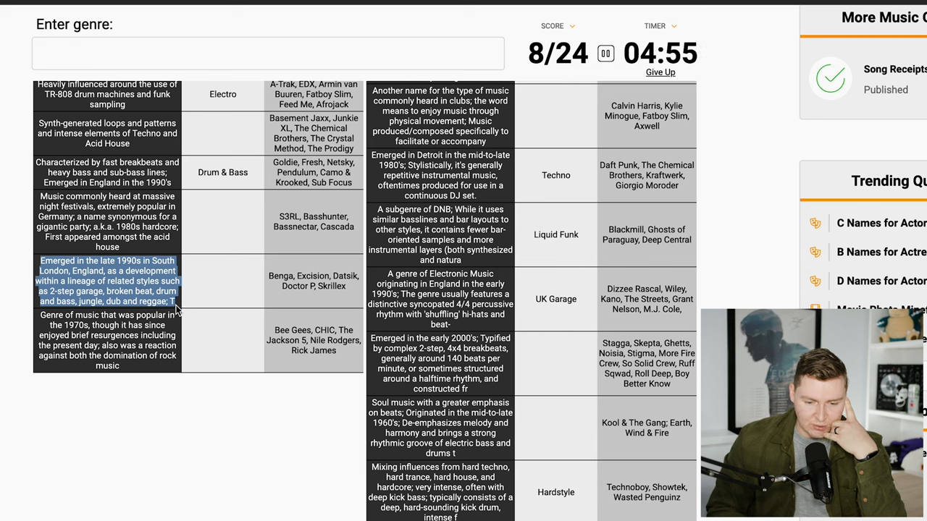
text(D)
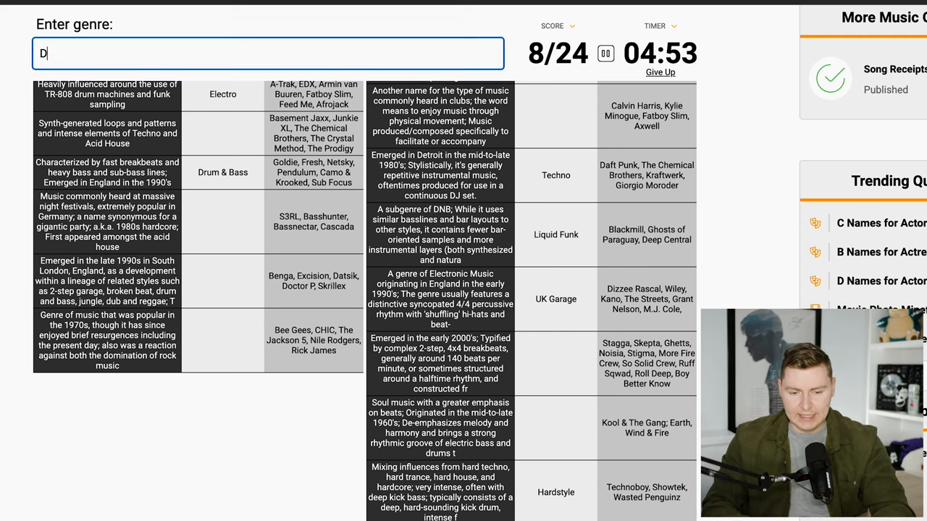
text(Dubstep)
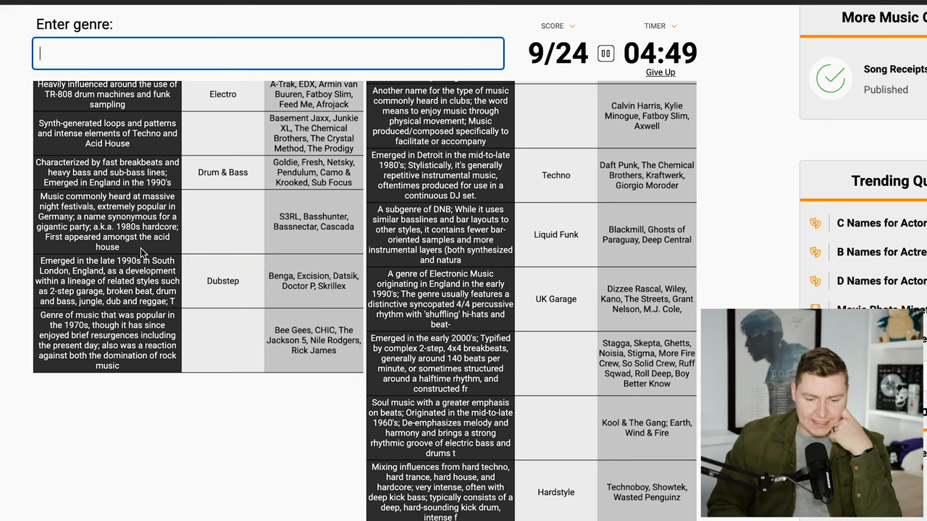
scroll(down, 3)
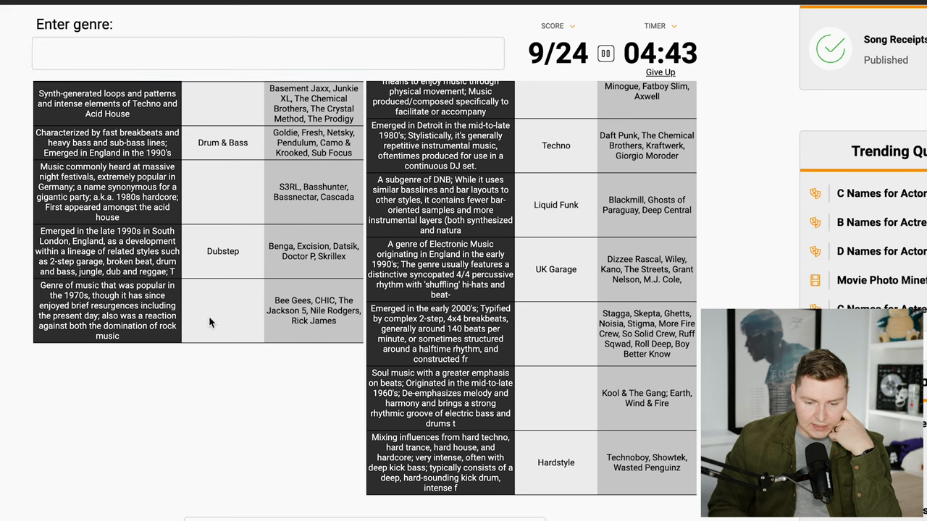
Try Nu Disco and Psy, then enter Glitch and 8-bit (Chiptune)
text(Nu Disco)
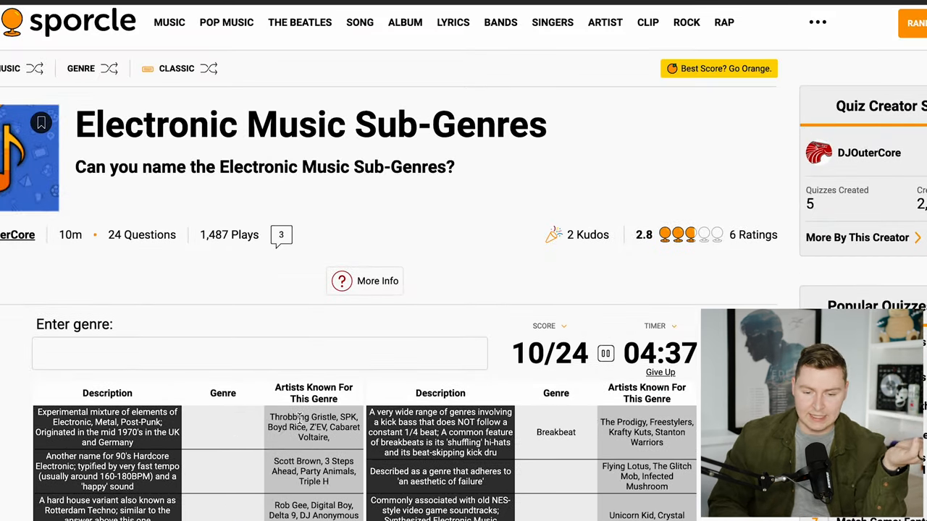
scroll(down, 3)
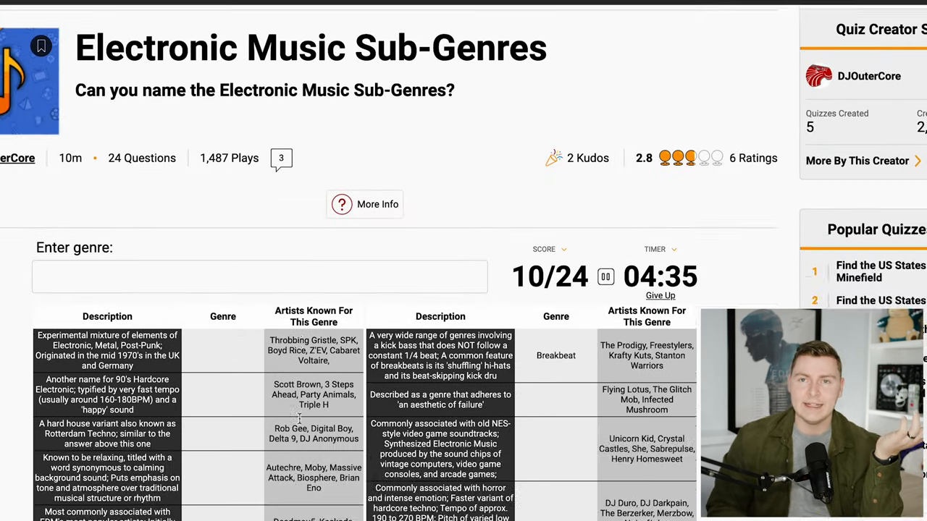
scroll(down, 3)
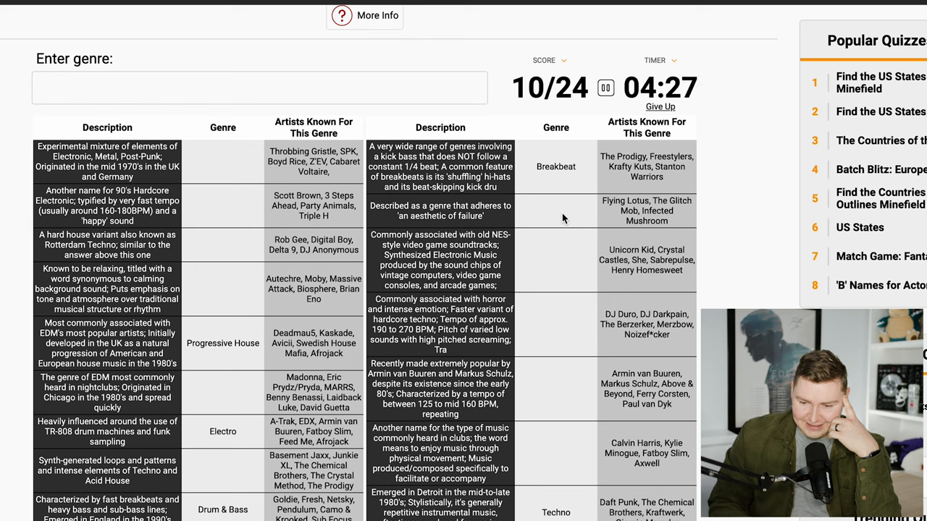
click(259, 87)
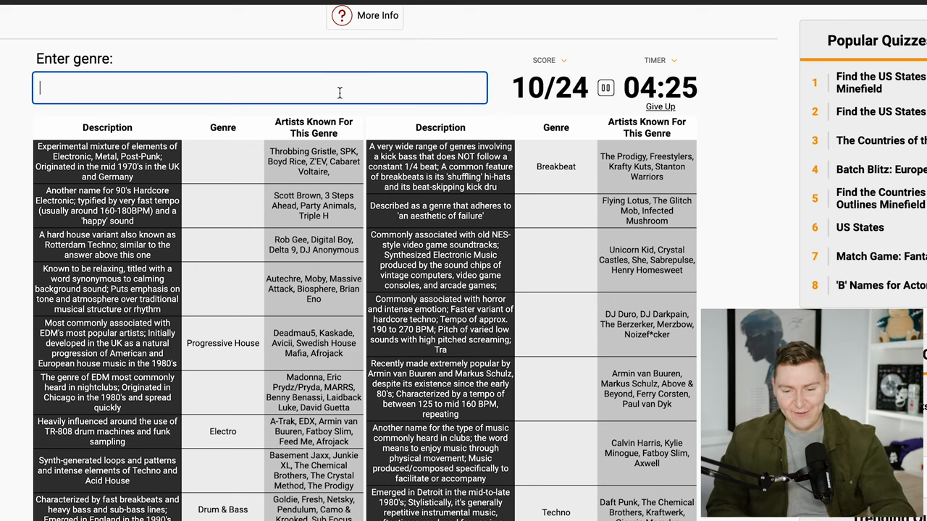
text(Psy)
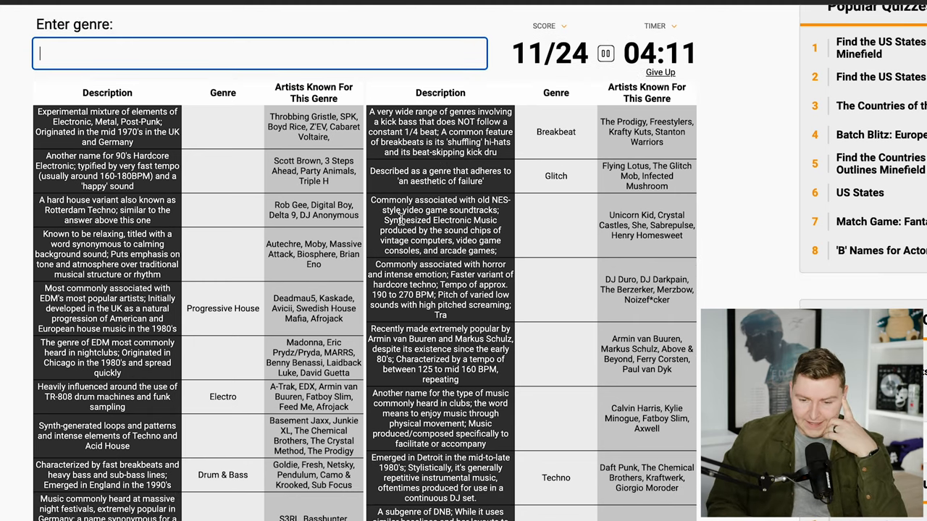
mouse_move(619, 231)
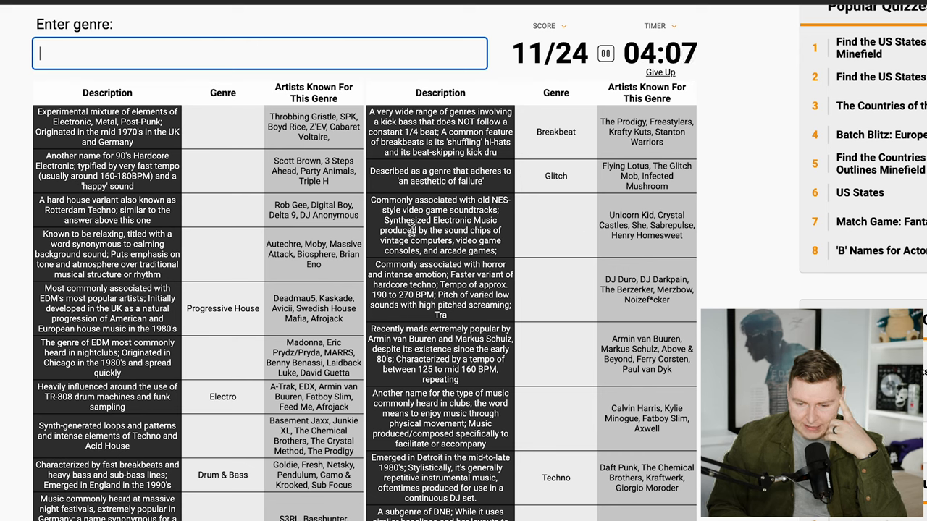
text(8)
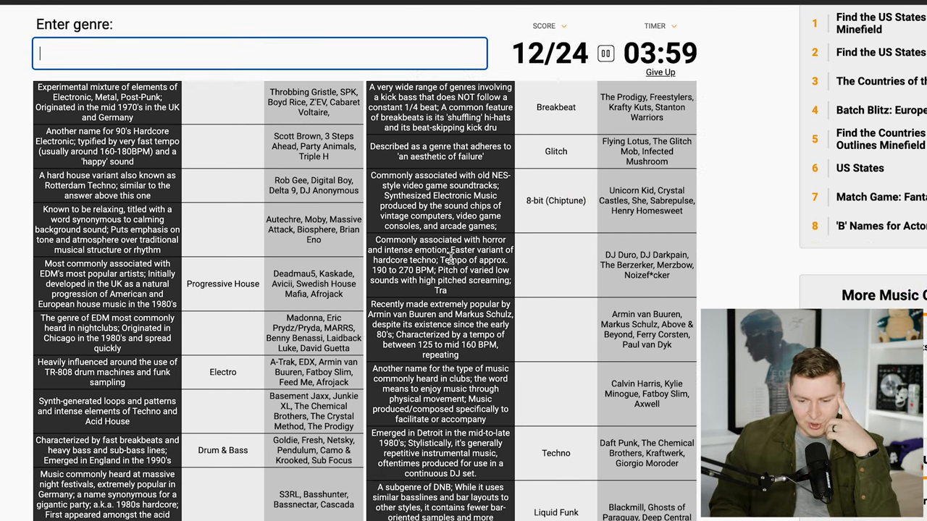
Enter Terrorcore as an accepted answer
drag(374, 239, 452, 260)
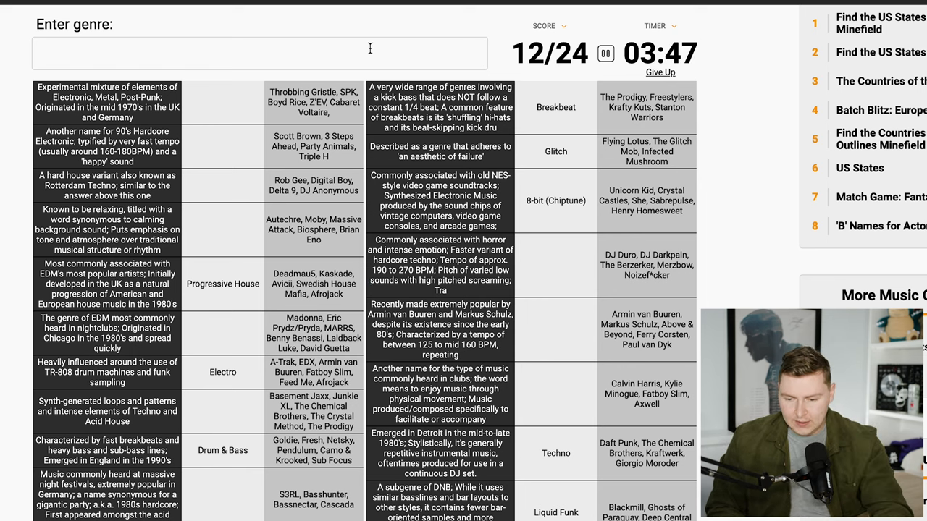
click(260, 53)
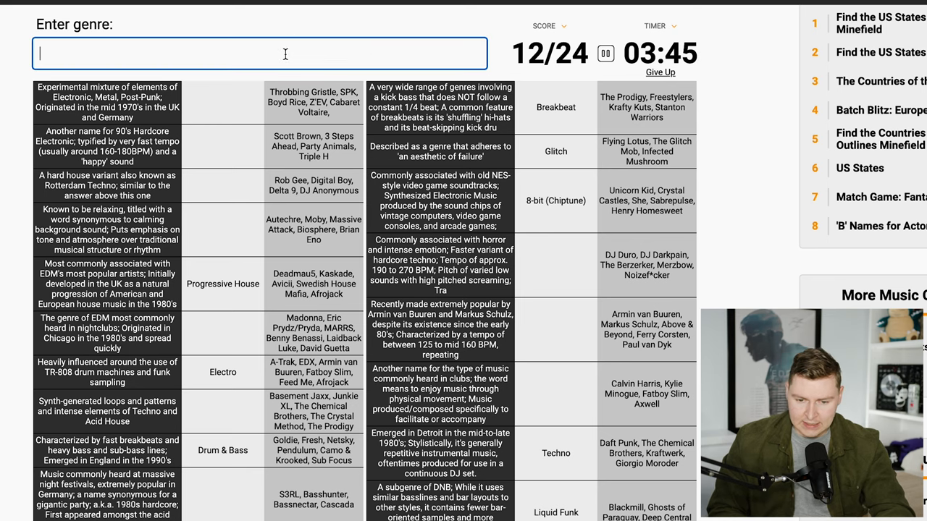
text(Terrorcore)
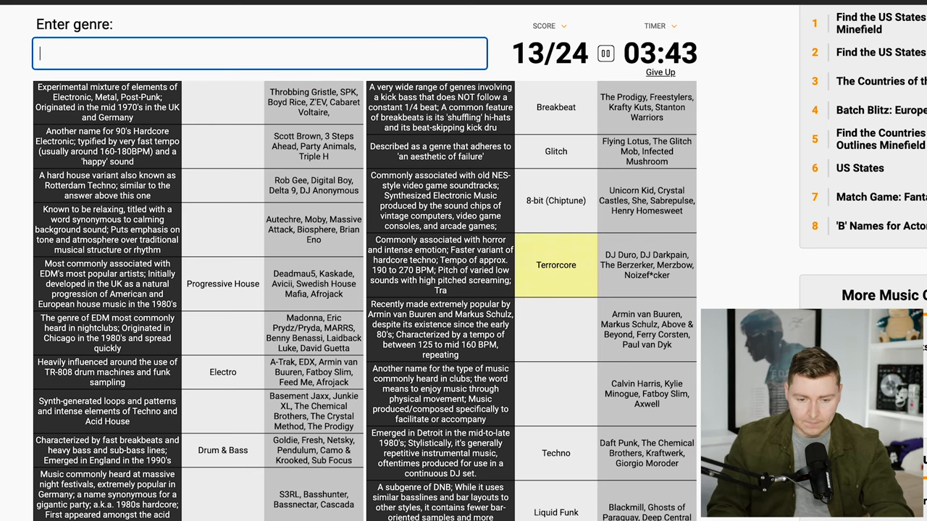
scroll(down, 3)
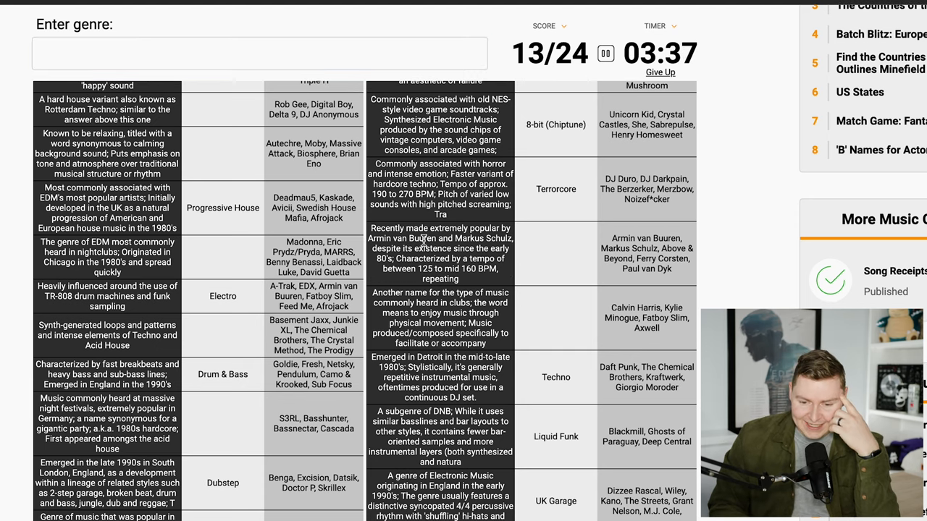
scroll(down, 3)
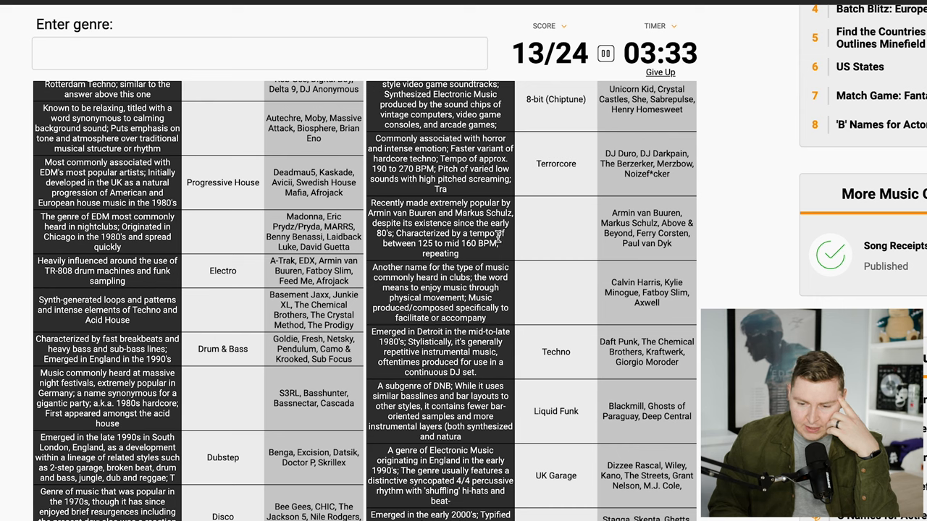
Enter House, then try 'deep house' while scanning the table
click(261, 53)
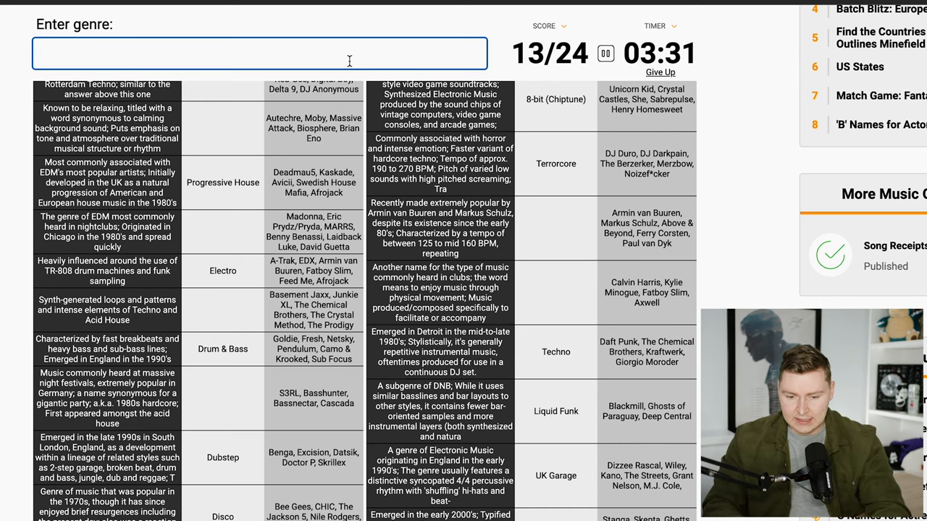
text(ho)
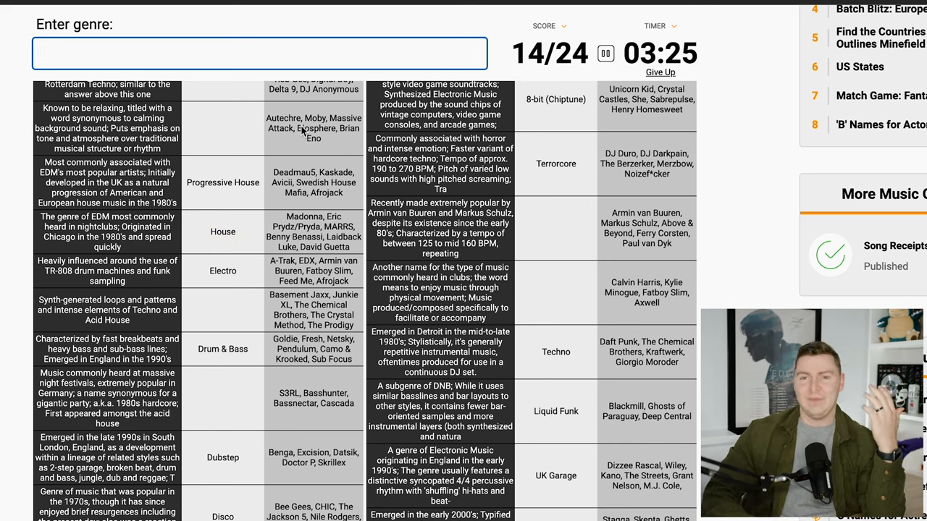
scroll(down, 3)
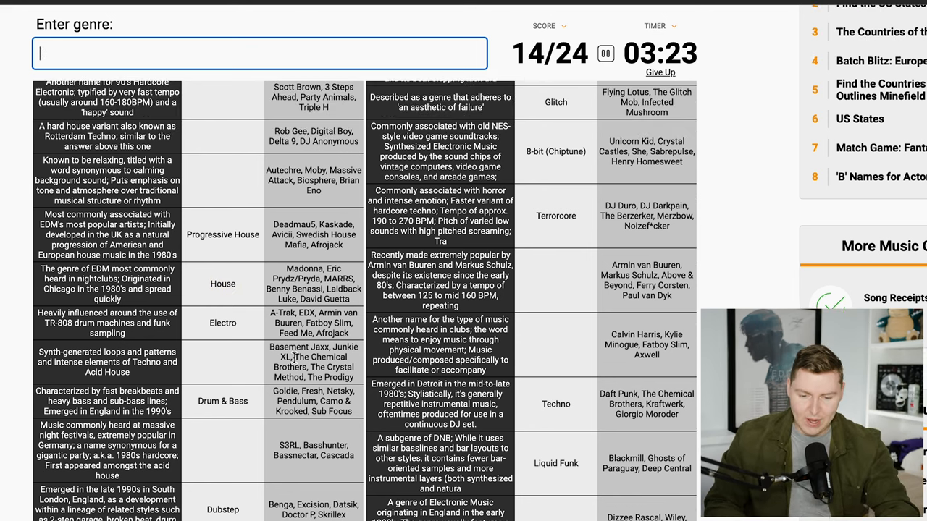
scroll(down, 3)
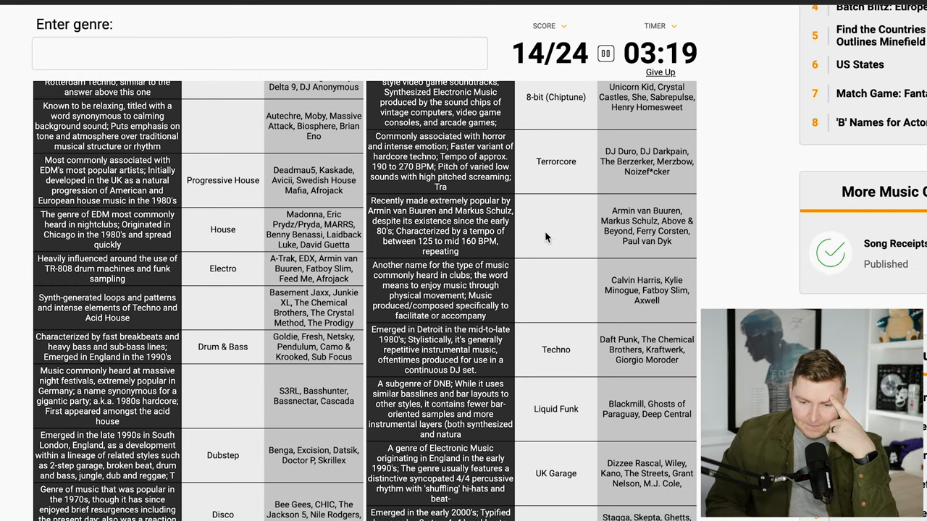
click(260, 53)
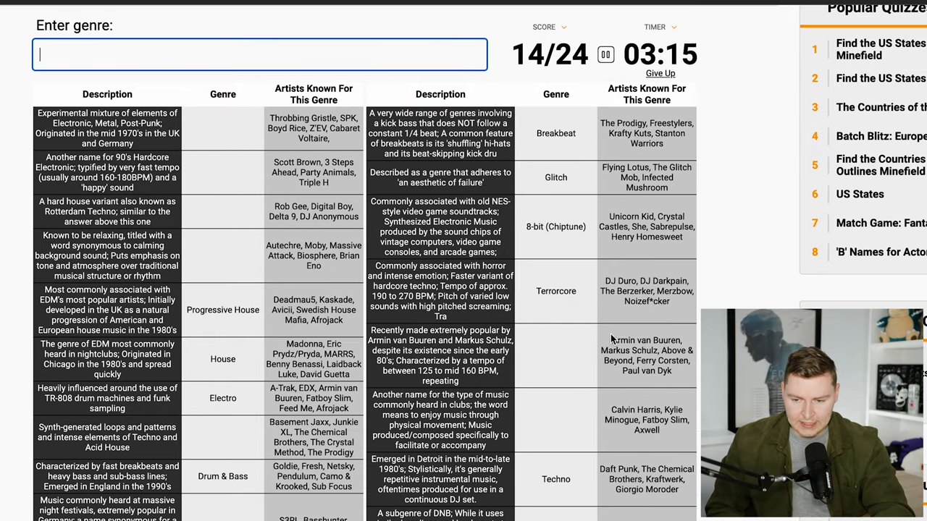
scroll(down, 3)
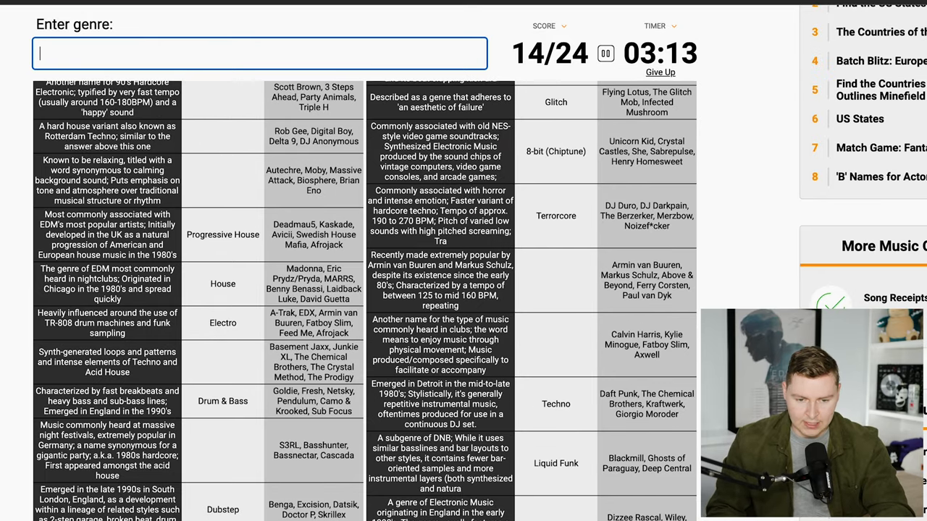
text(deep house)
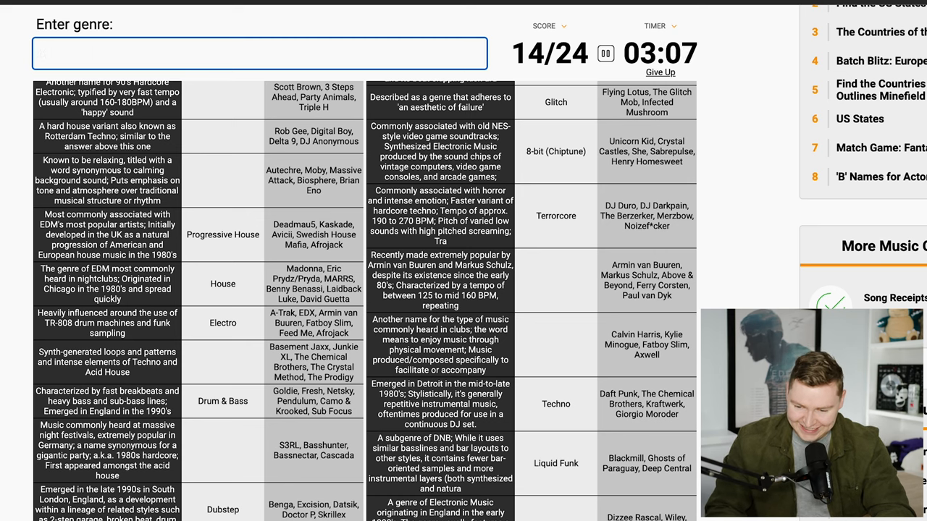
scroll(down, 3)
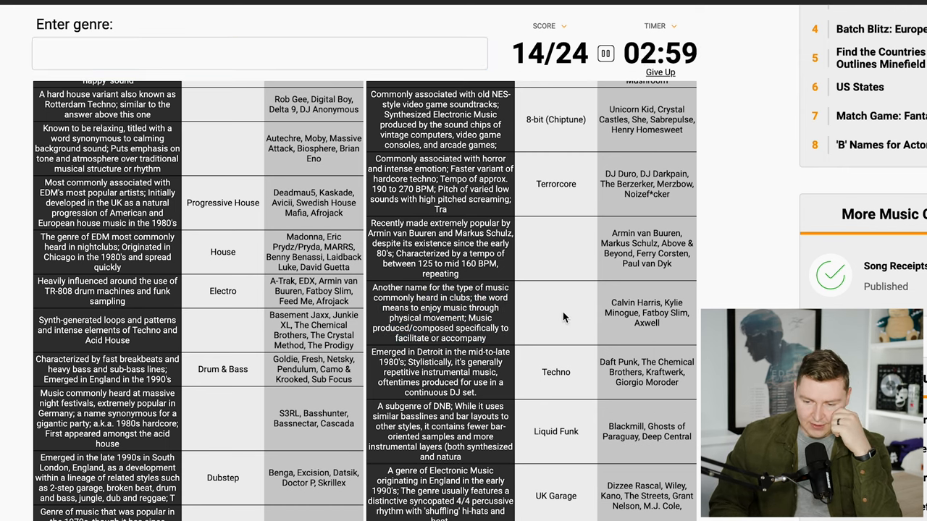
Try drumstep and brostep while reading the 1960s soul clue
click(260, 53)
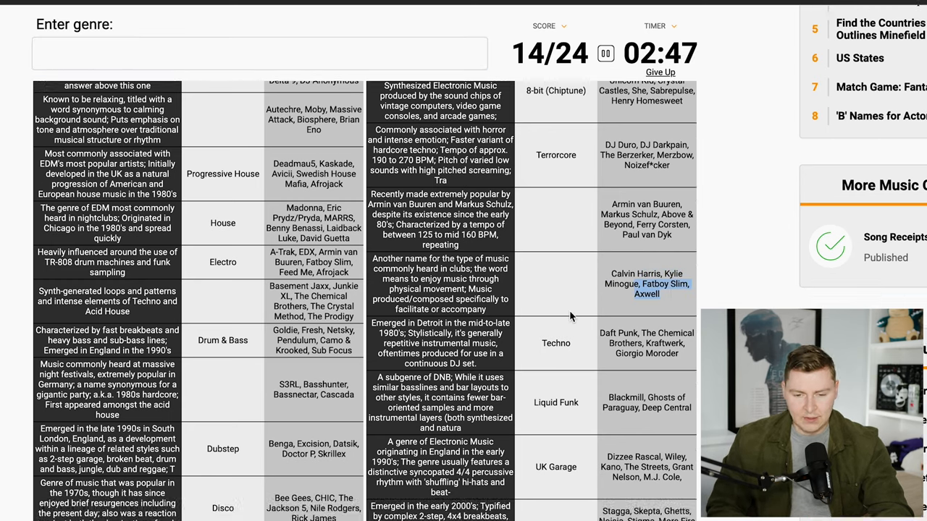
scroll(down, 3)
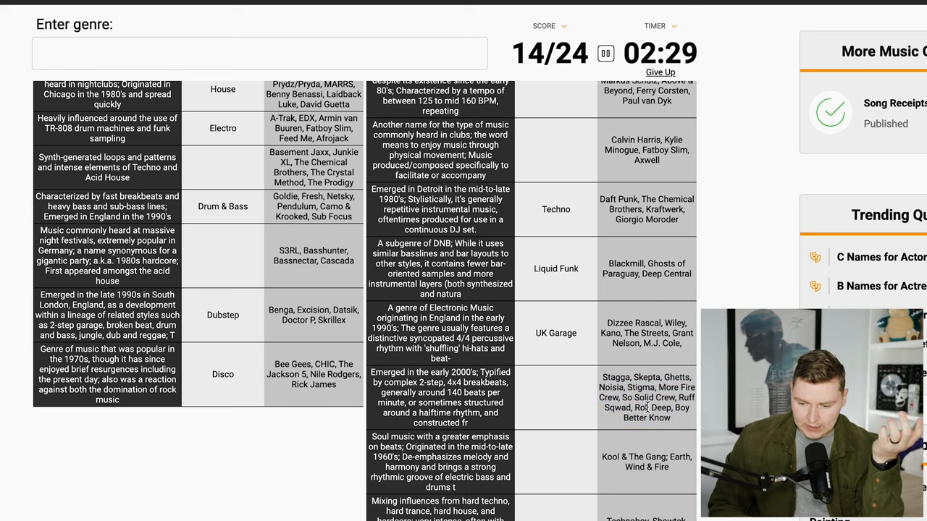
click(260, 53)
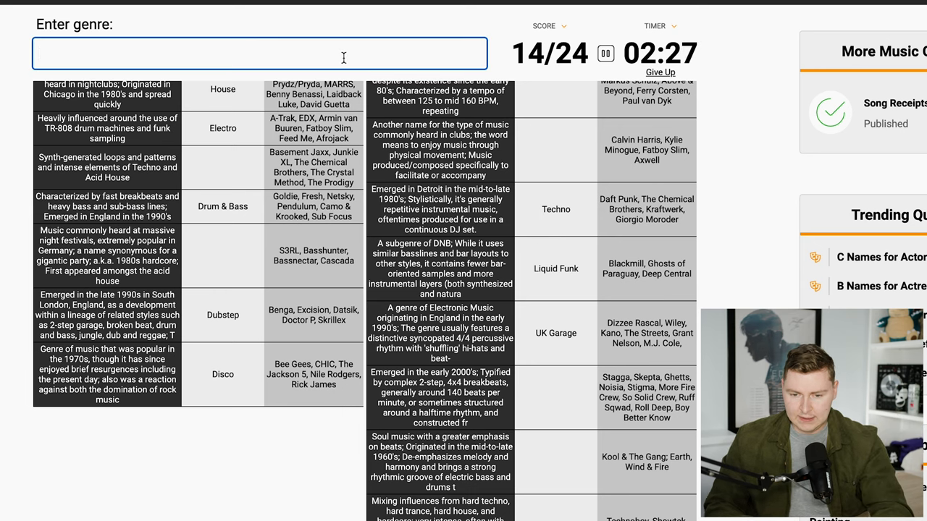
text(drumstep)
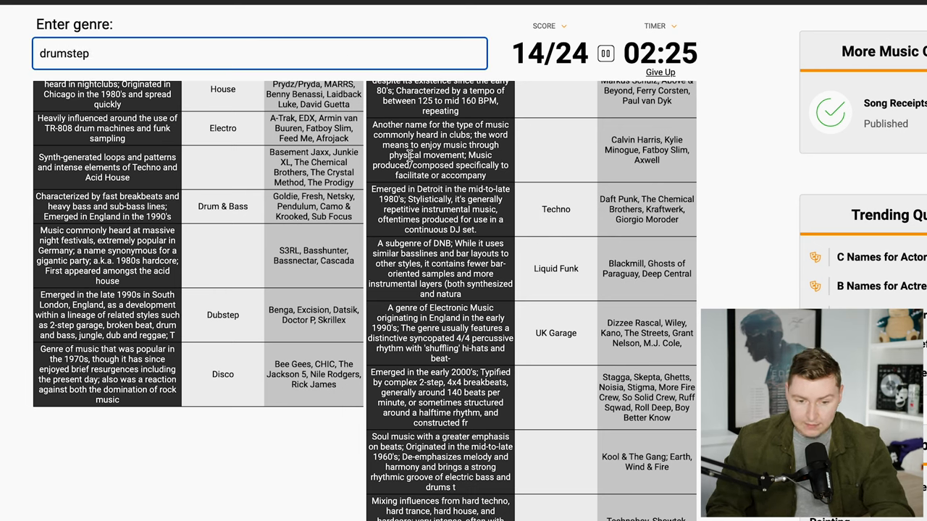
text(brostep)
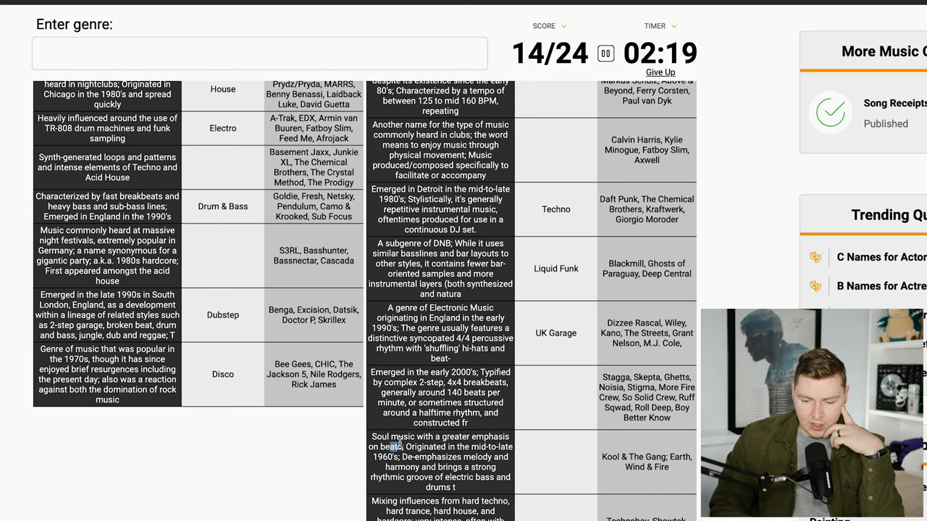
drag(401, 447, 467, 467)
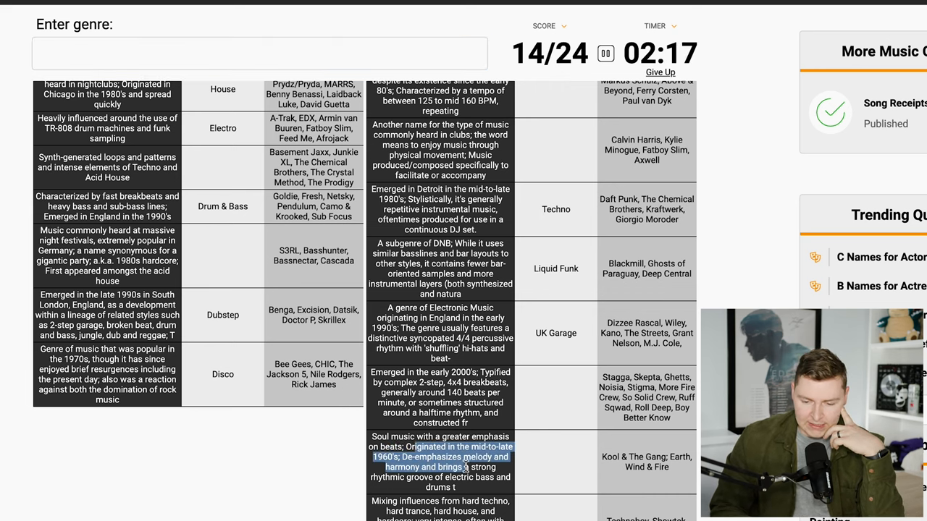
scroll(down, 3)
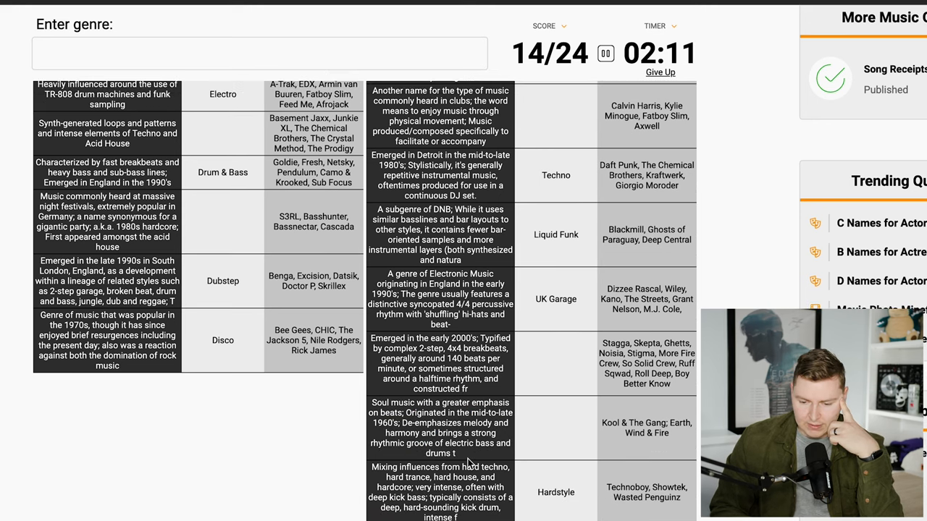
mouse_move(559, 441)
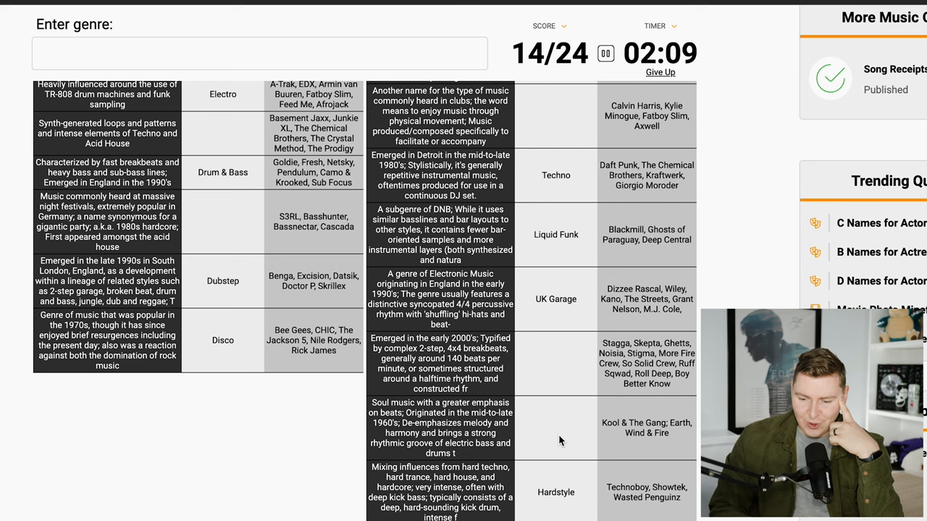
click(259, 53)
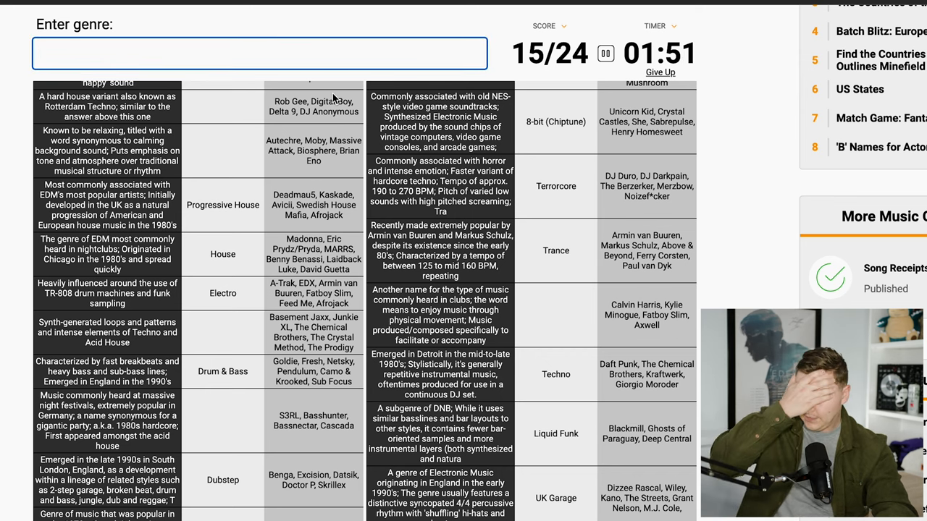
text(uplfiting)
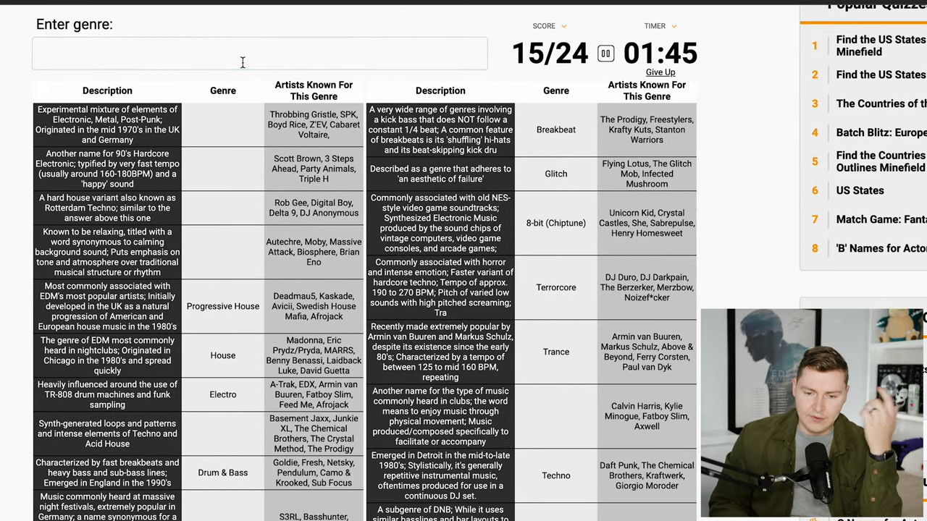
text(downtem)
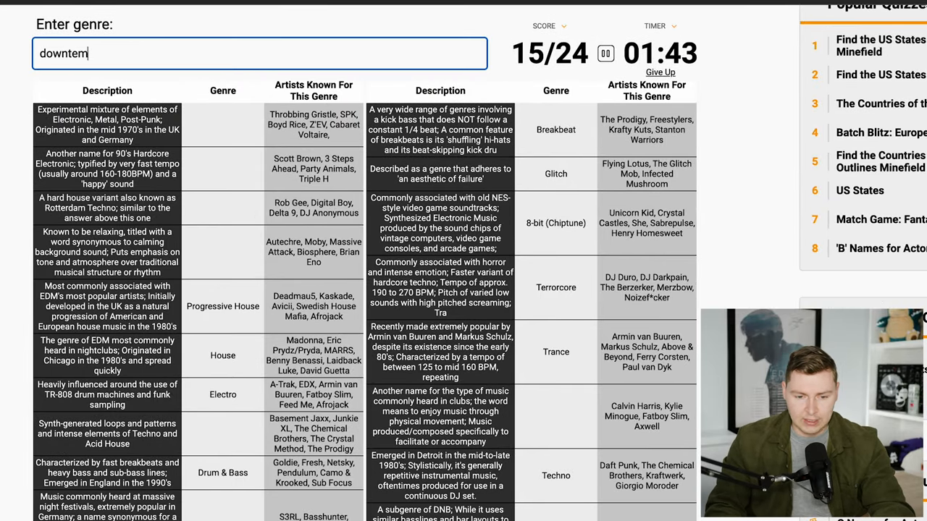
key(Backspace)
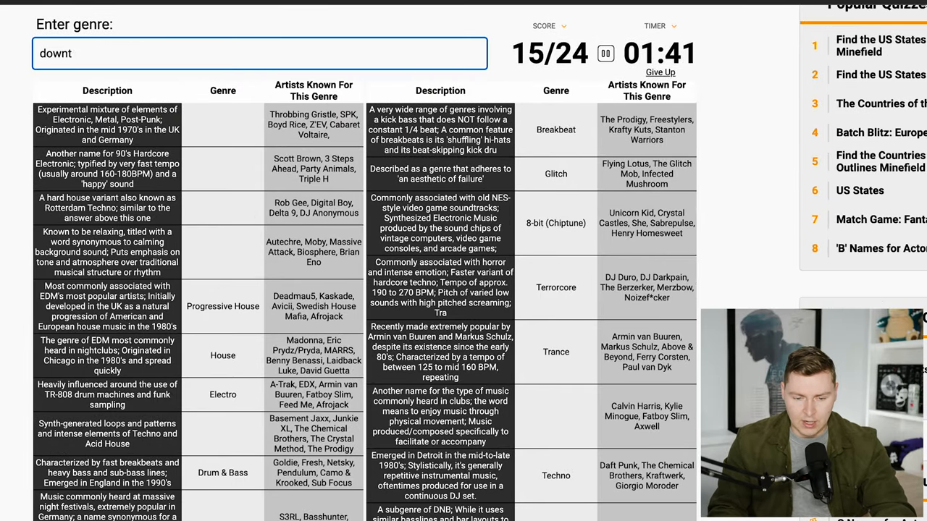
text(ch)
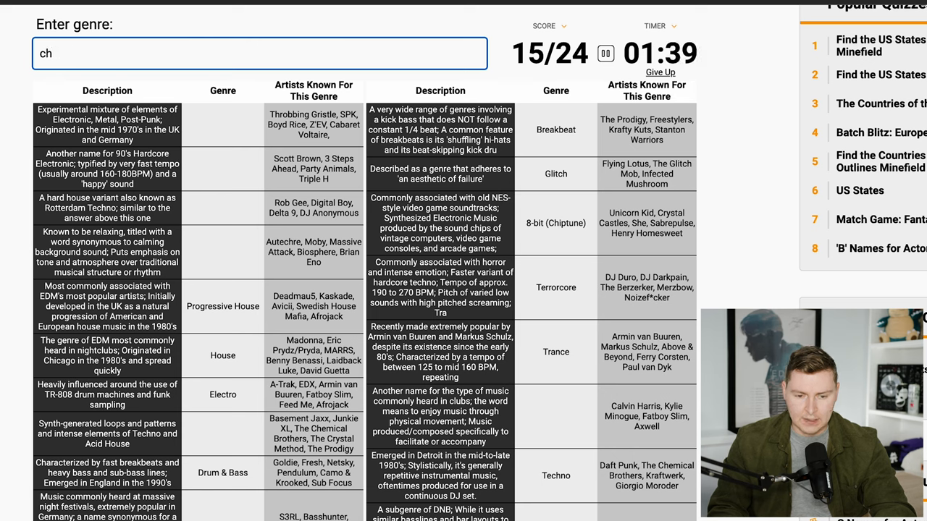
text(hard)
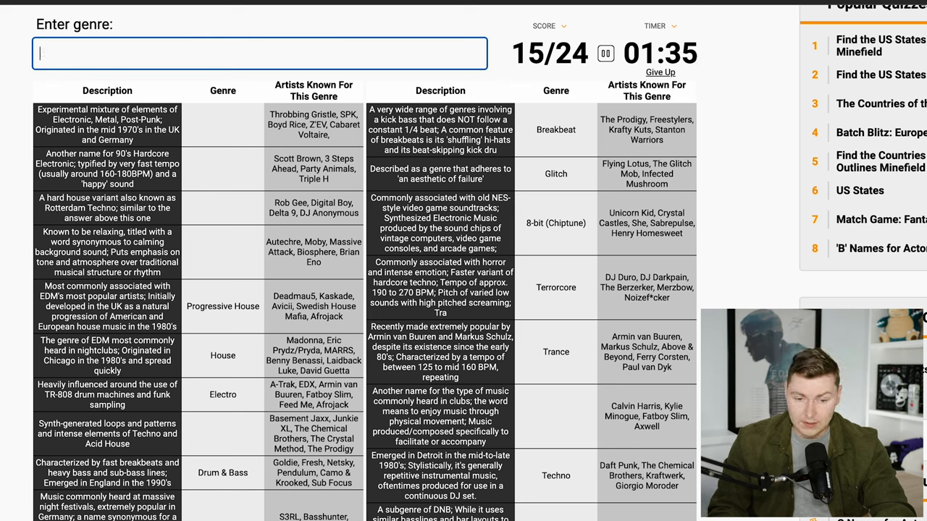
text(hardst)
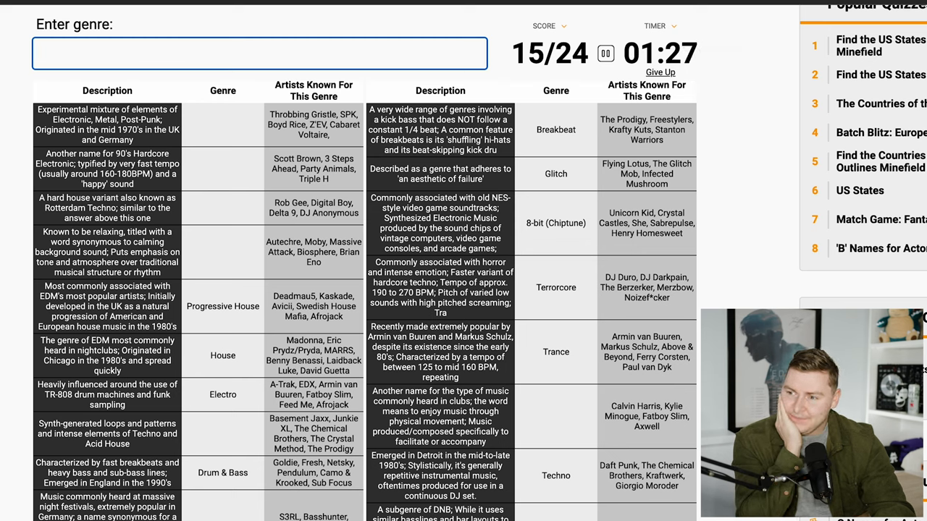
text(melodic dubste)
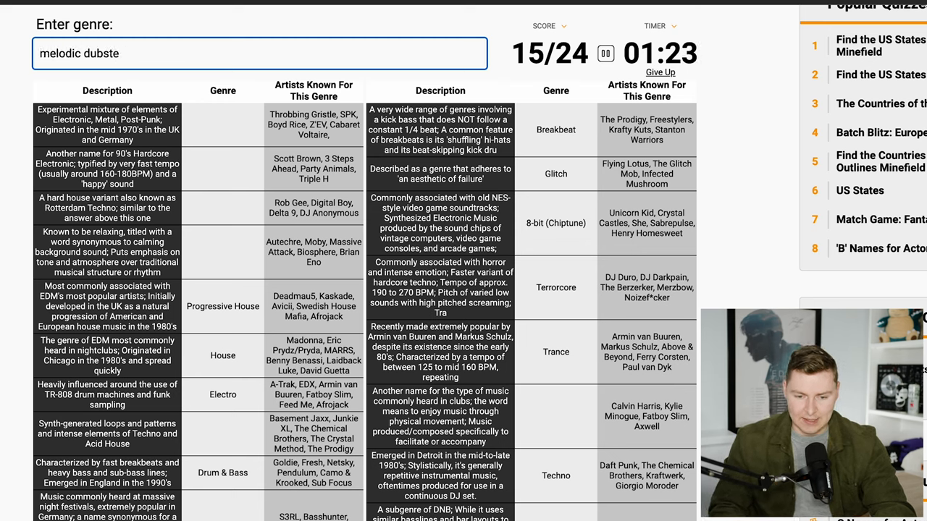
text(color)
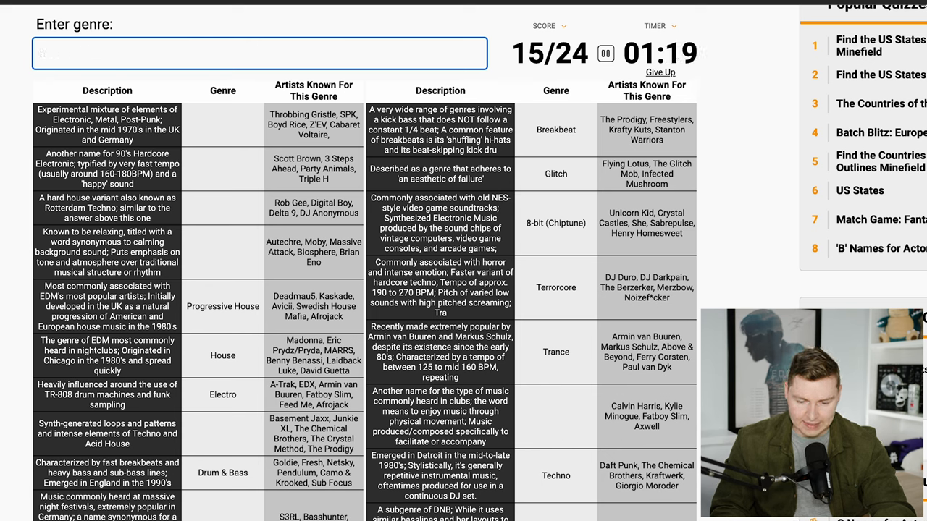
text(ele)
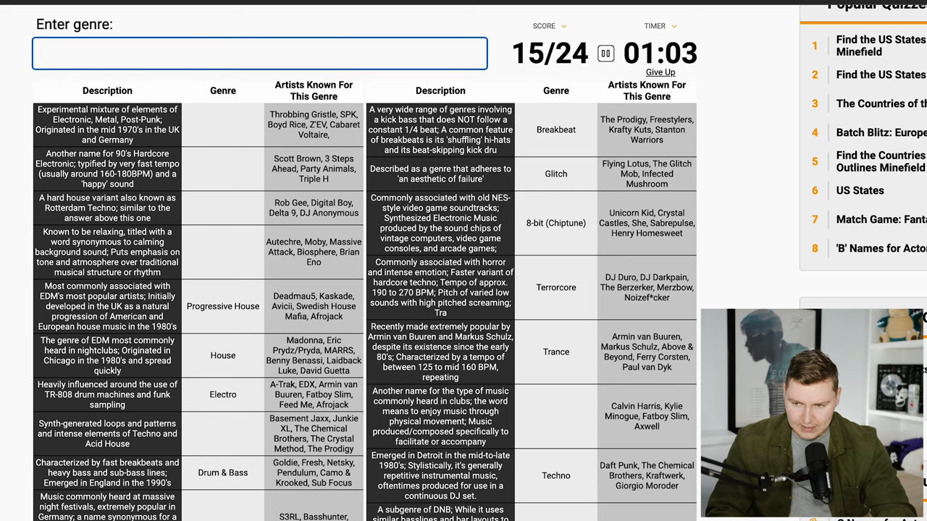
text(raggeat on)
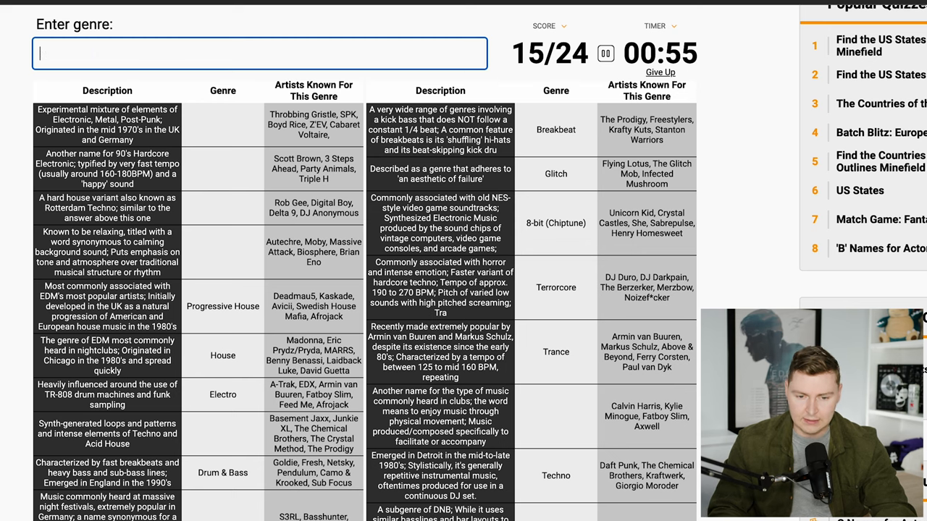
Scroll the clues and try 'hardcore' and 'drum and bass'
scroll(down, 3)
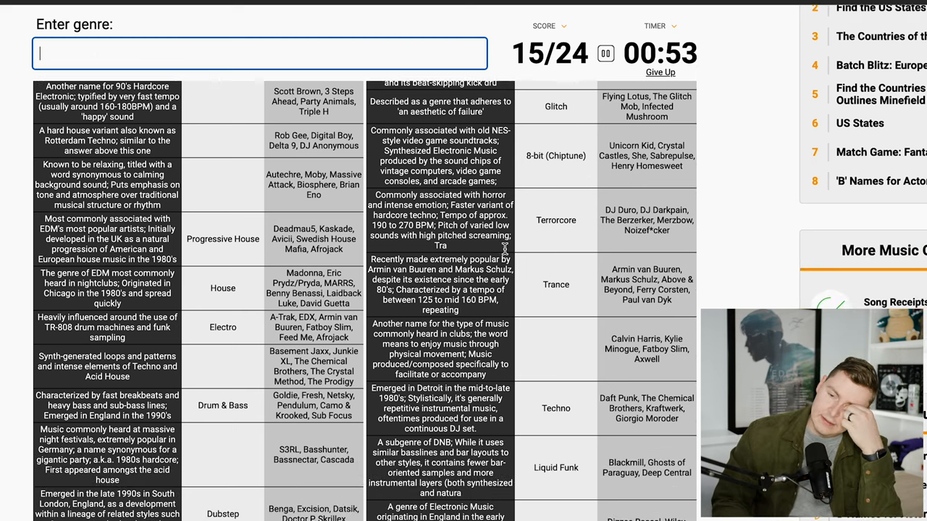
scroll(down, 3)
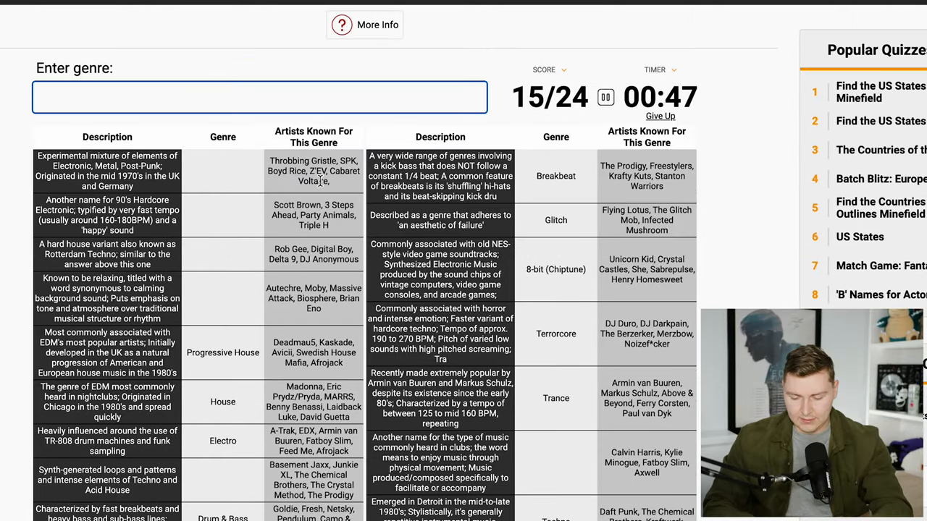
text(hardcore)
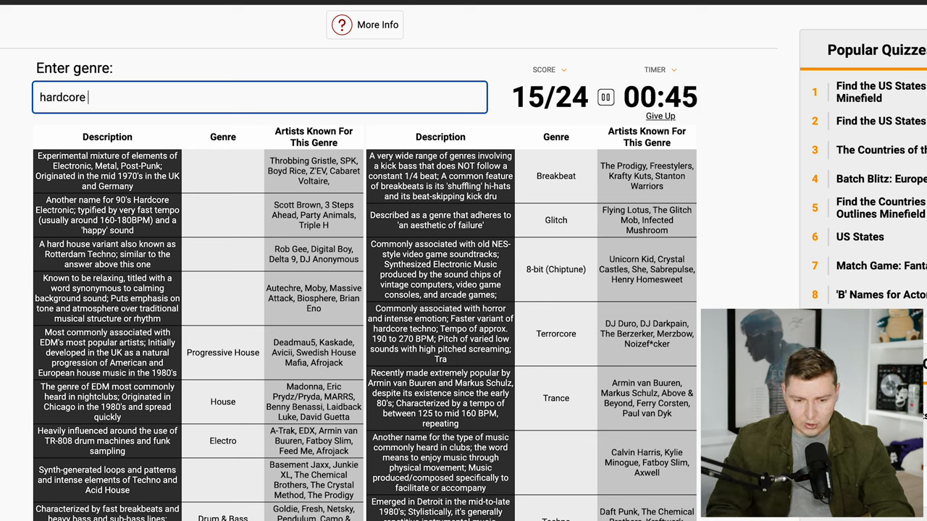
text(drum and bas)
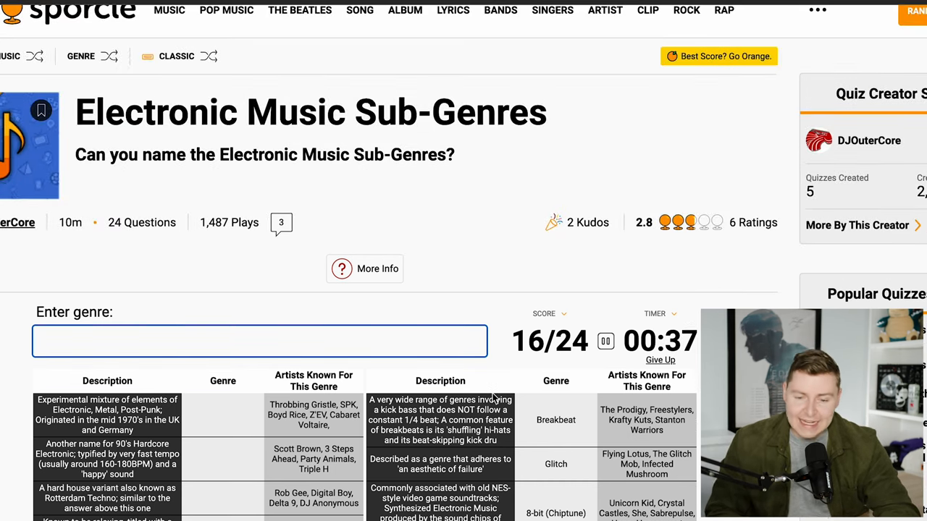
Keep guessing (drum, wu, vi, mus) until Dance is accepted for the clubbing clue
scroll(down, 3)
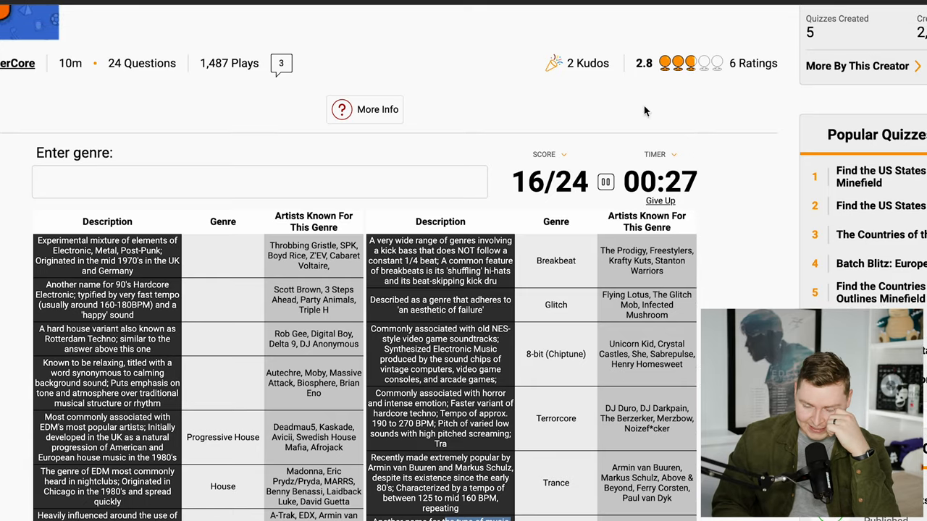
scroll(down, 3)
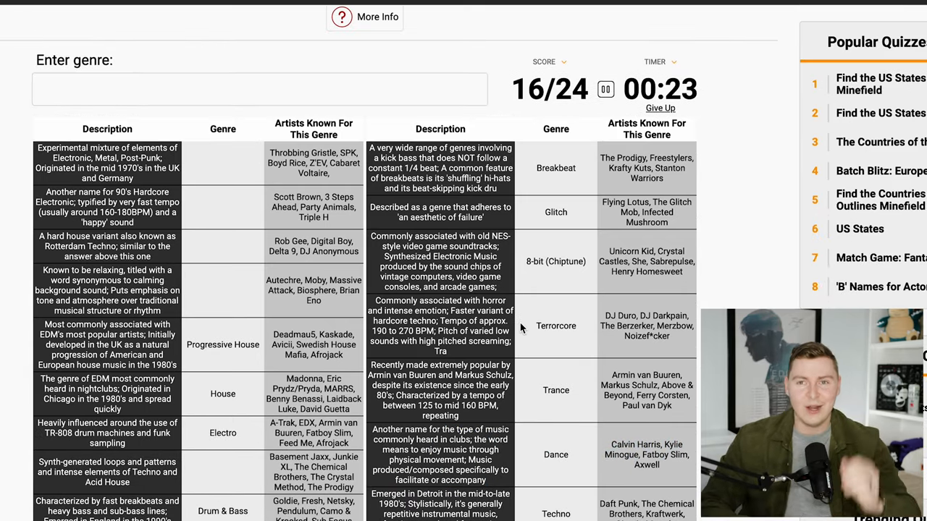
scroll(down, 3)
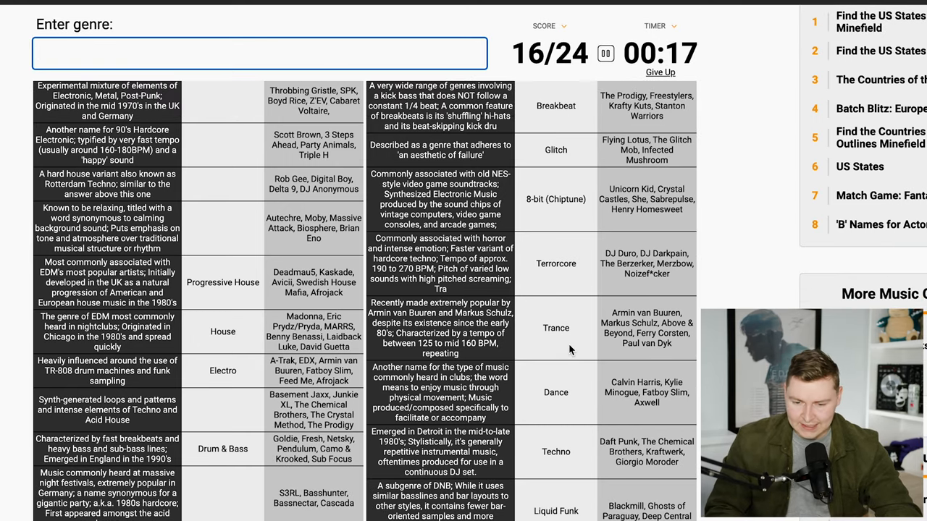
text(drum)
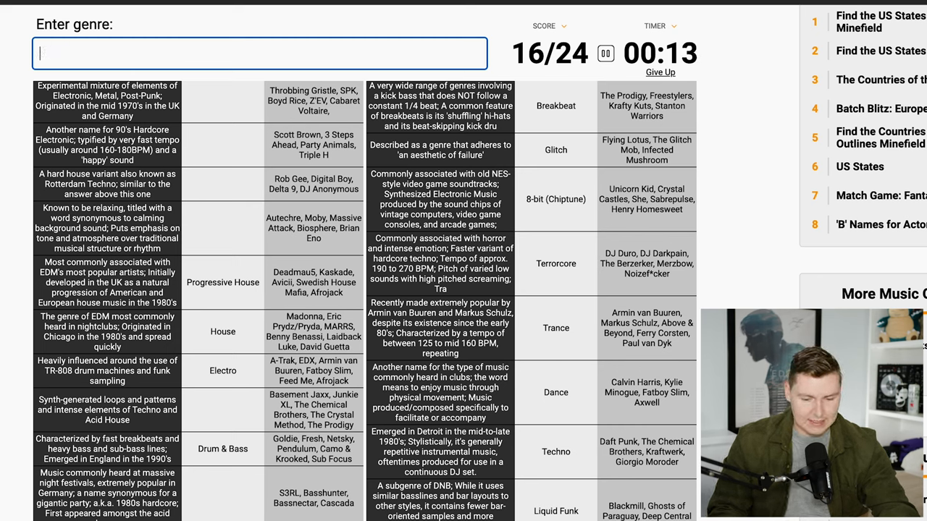
text(wu)
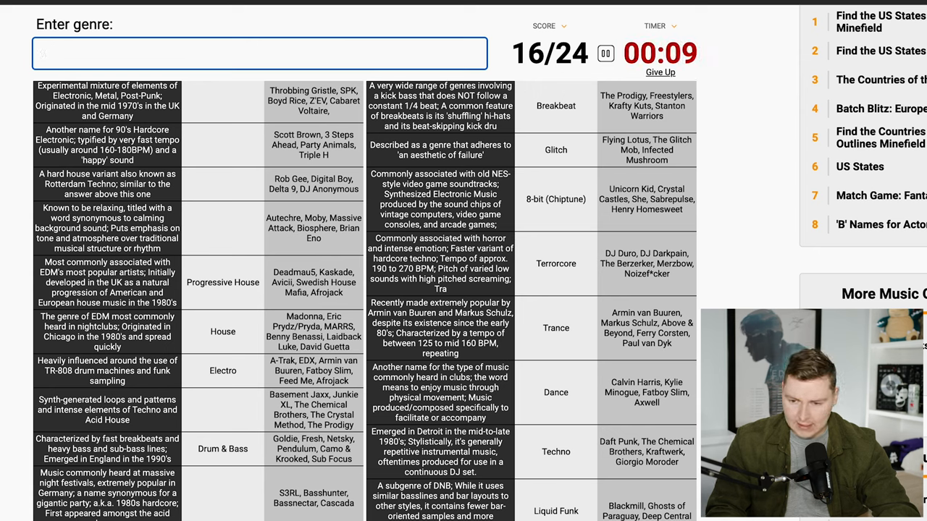
text(vi)
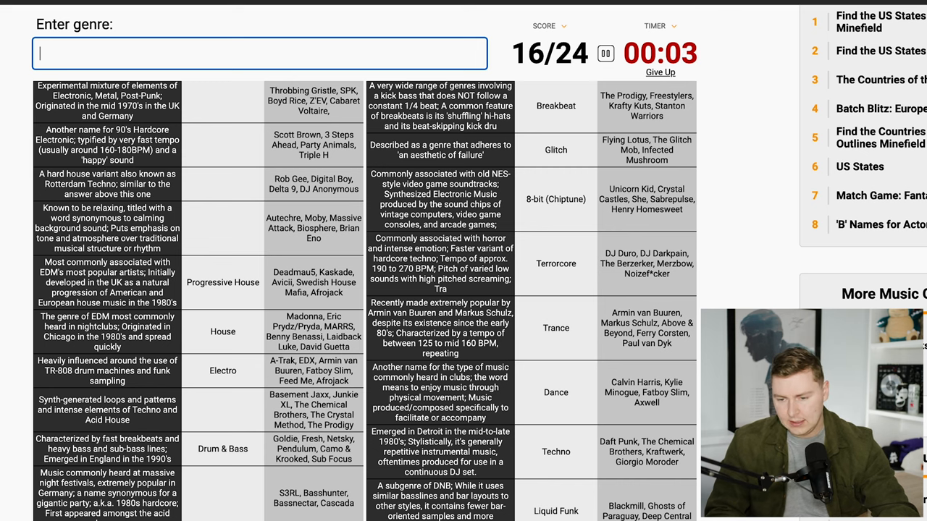
text(mus)
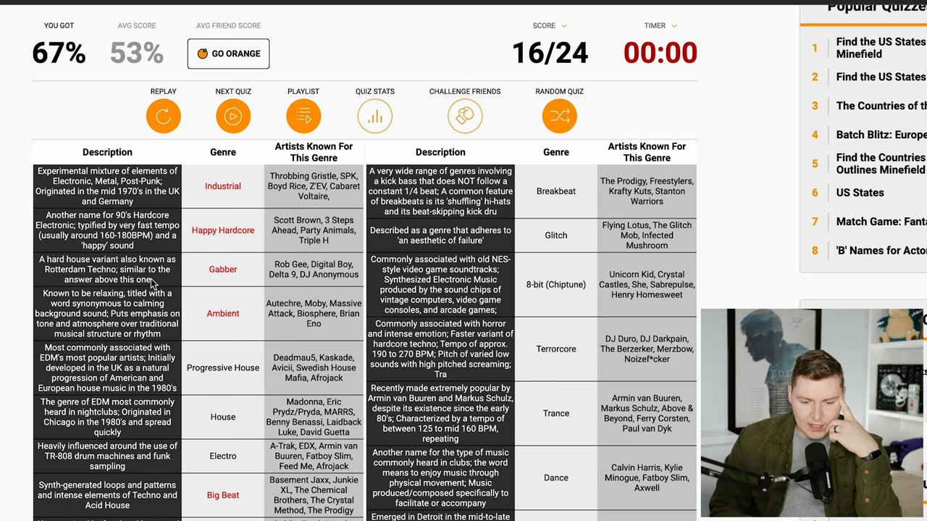
Scroll the finished results to see missed genres like Big Beat, Rave, Grime and Funk
scroll(down, 3)
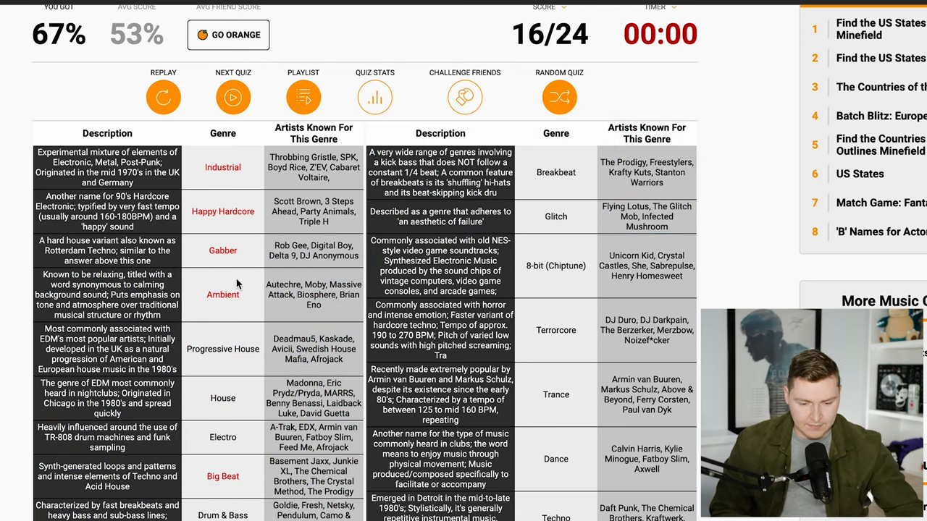
scroll(down, 3)
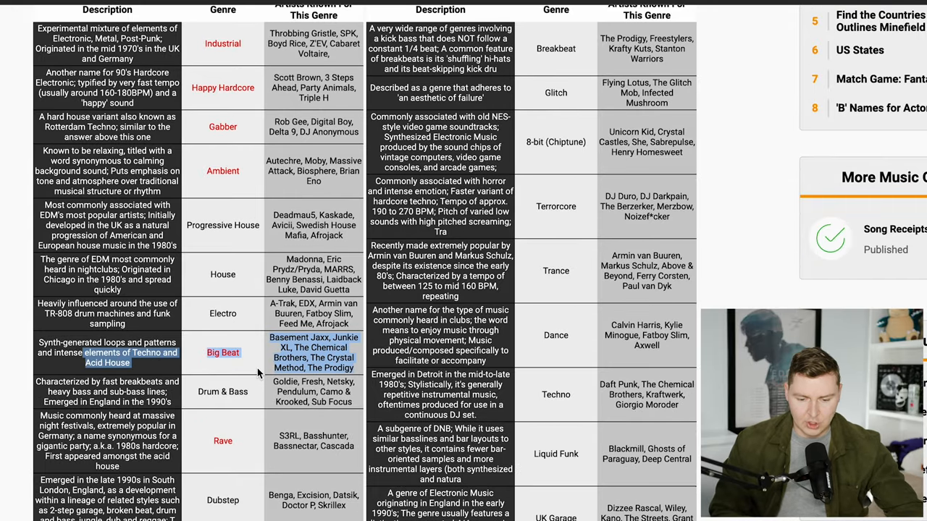
scroll(down, 3)
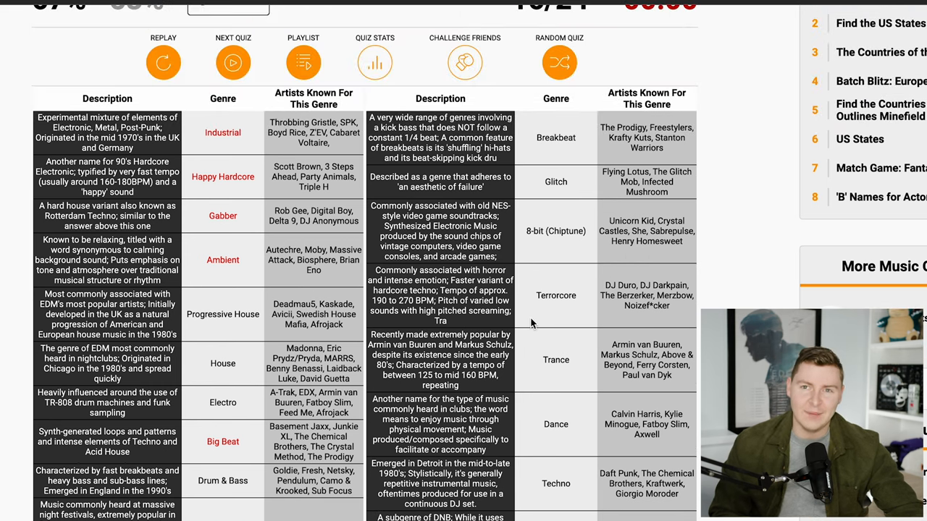
scroll(down, 3)
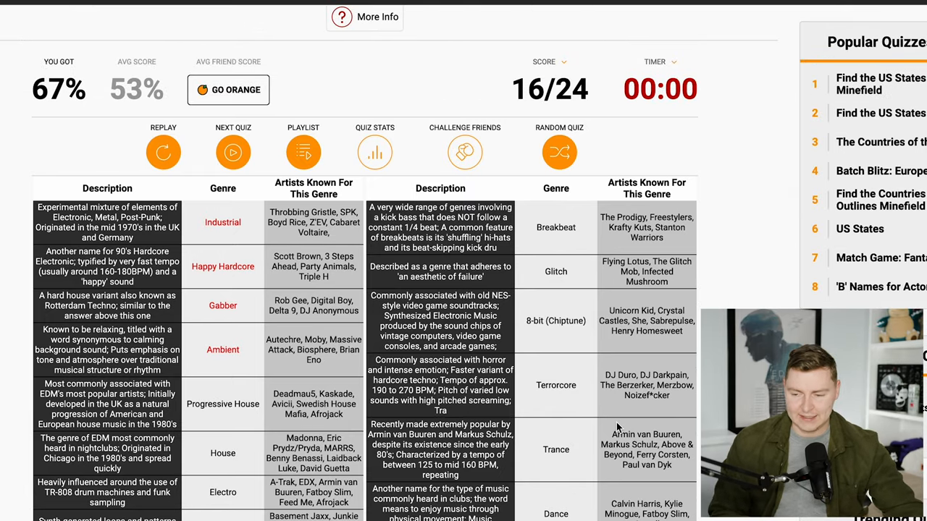
scroll(down, 3)
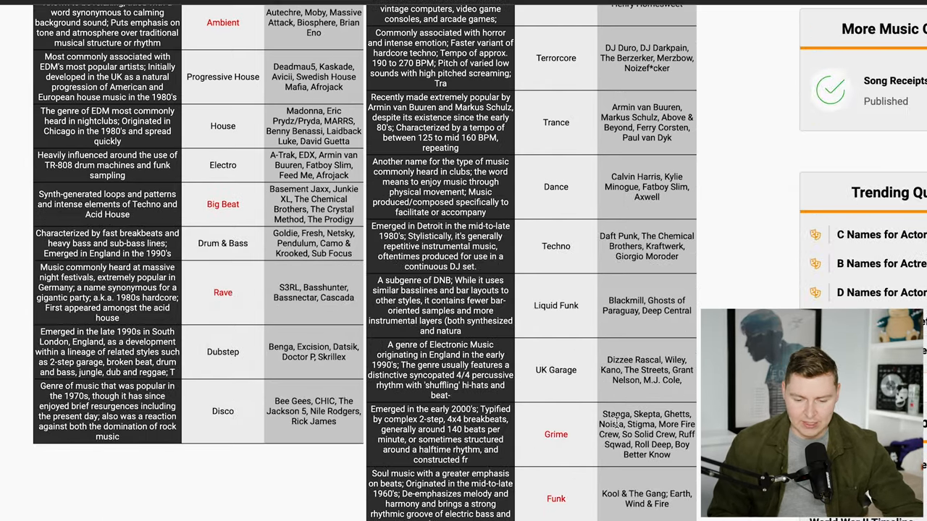